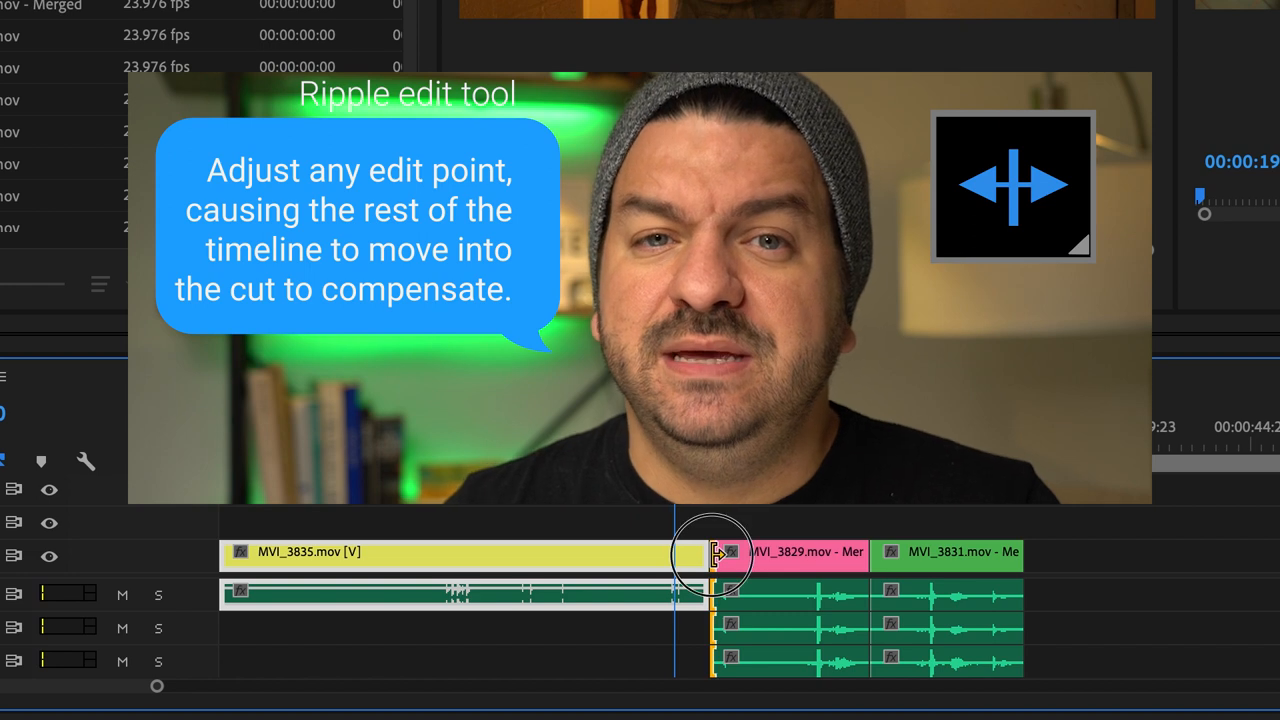
- Ripple-trim MVI_3835's out point back and forth so MVI_3829 and later clips follow without a gap
{"action": "left_click_drag", "start_coordinate": [716, 556], "coordinate": [740, 556]}
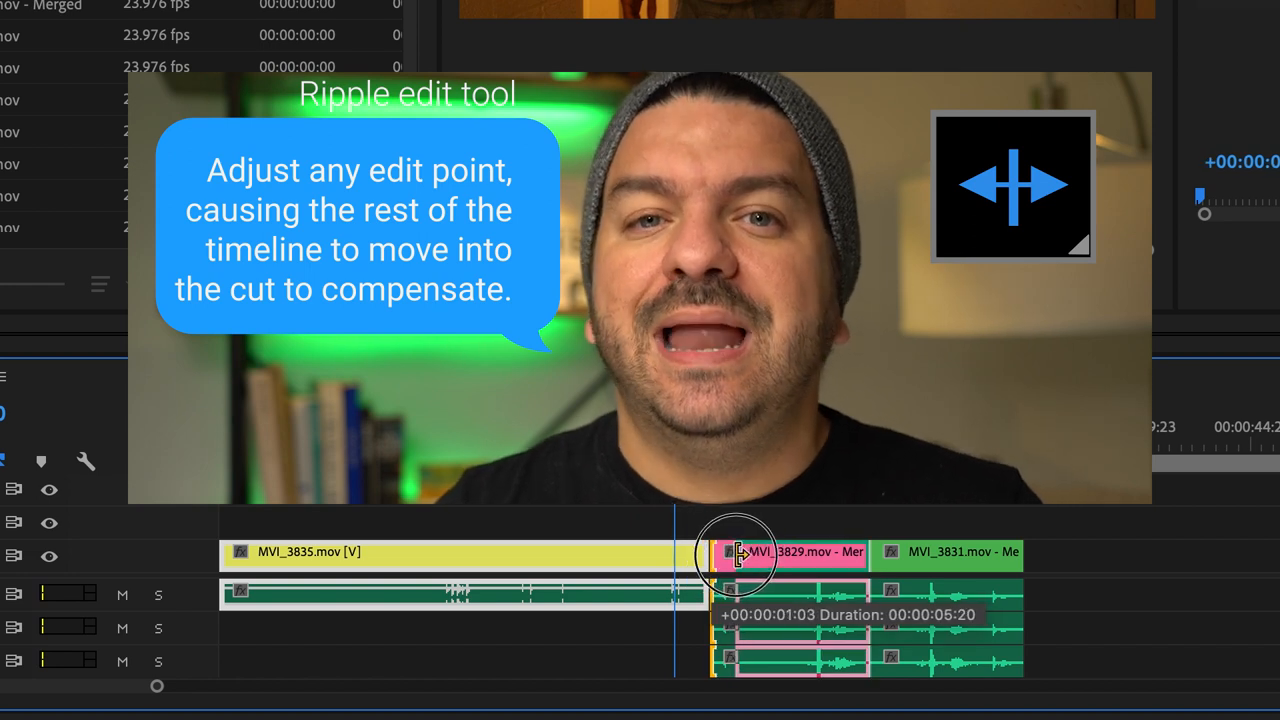
{"action": "left_click_drag", "start_coordinate": [736, 552], "coordinate": [696, 552]}
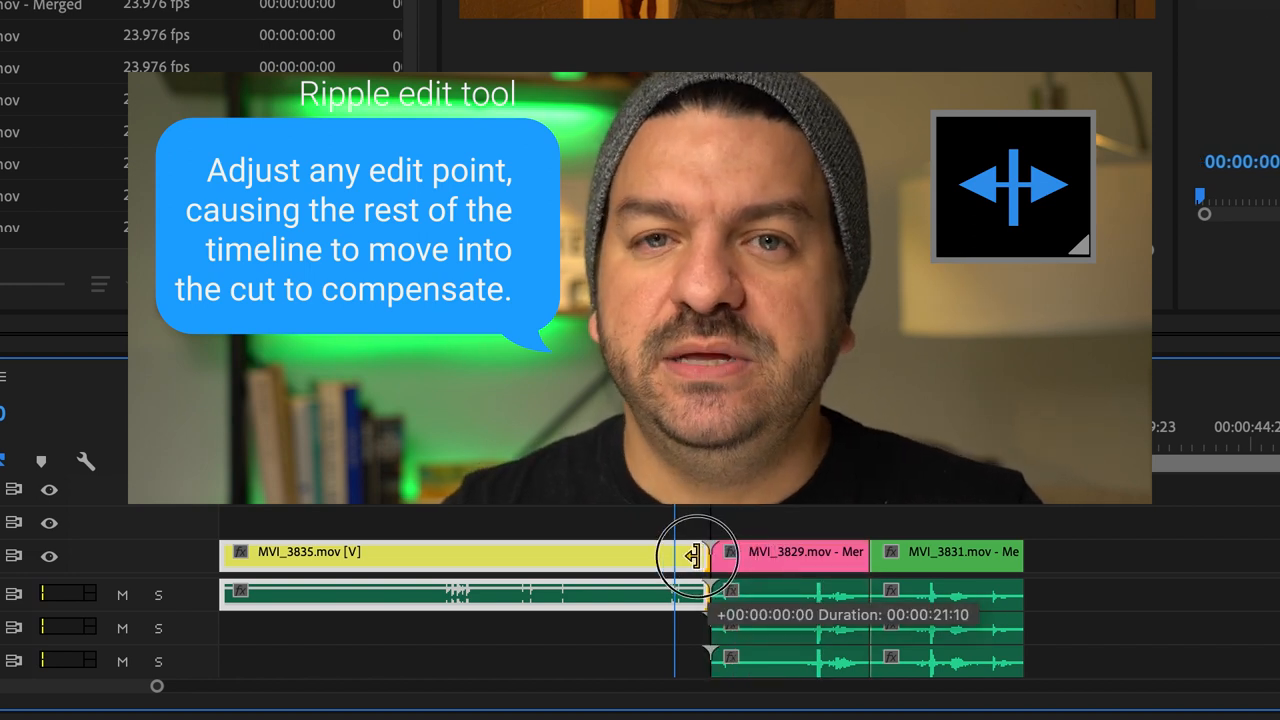
{"action": "left_click_drag", "start_coordinate": [696, 556], "coordinate": [664, 556]}
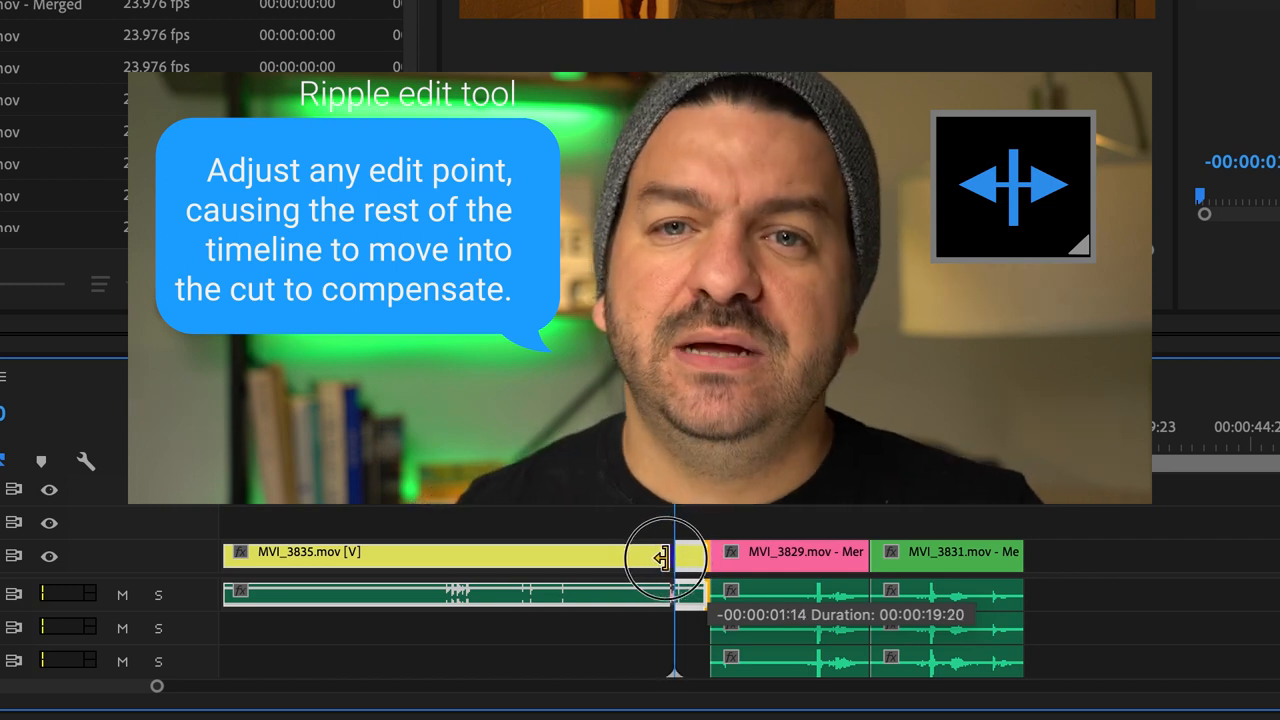
{"action": "left_click_drag", "start_coordinate": [660, 556], "coordinate": [744, 556]}
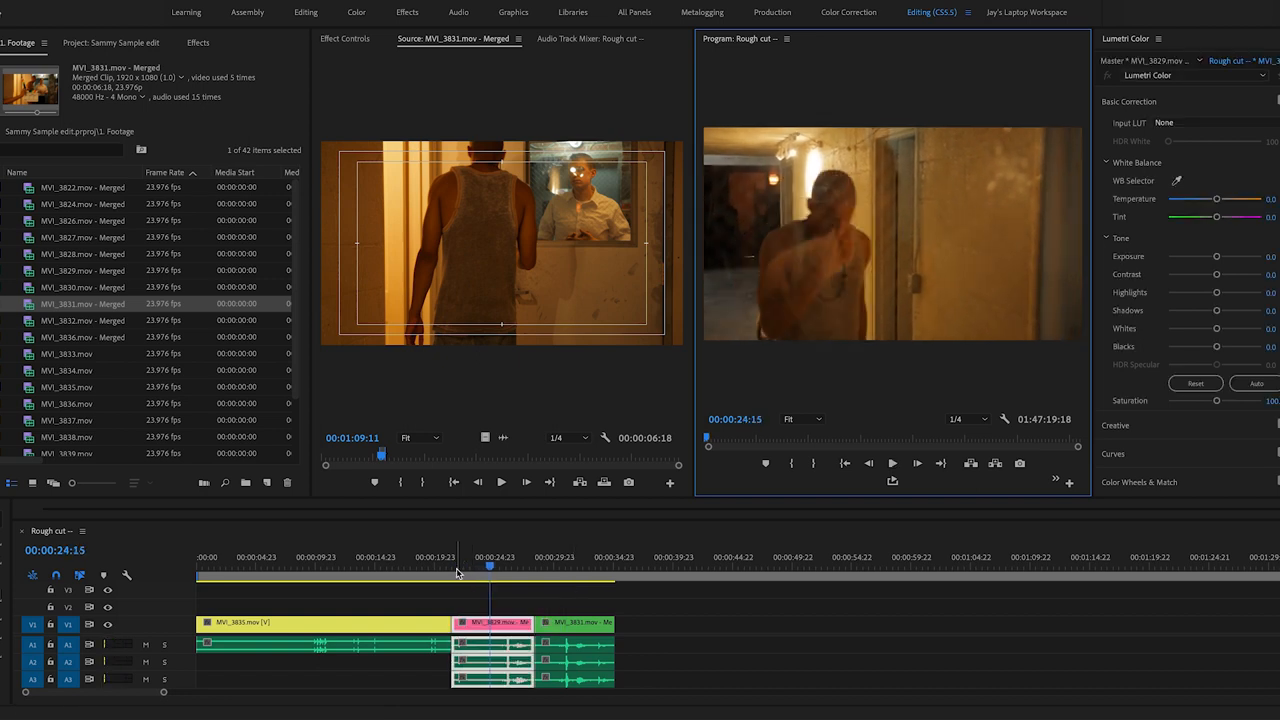
- Scrub back to the match frame and ripple-trim MVI_3829's in point to it
{"action": "left_click_drag", "start_coordinate": [488, 568], "coordinate": [446, 568]}
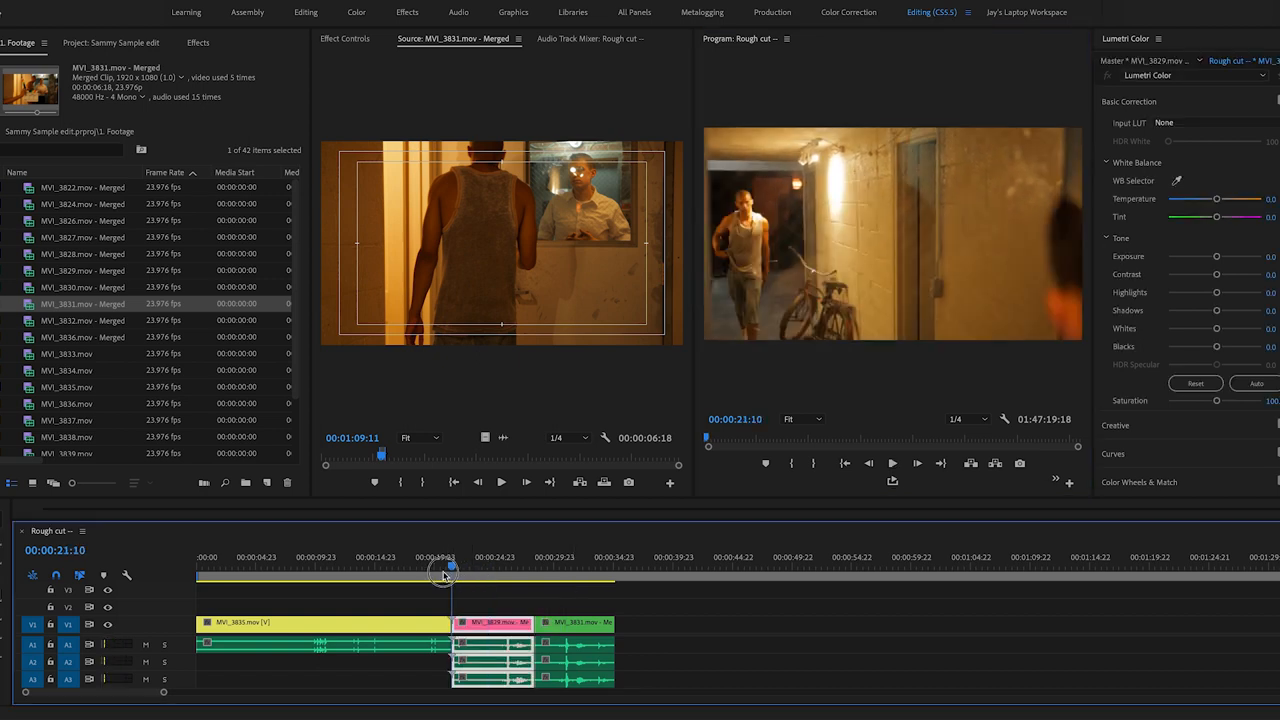
{"action": "left_click_drag", "start_coordinate": [444, 572], "coordinate": [432, 572]}
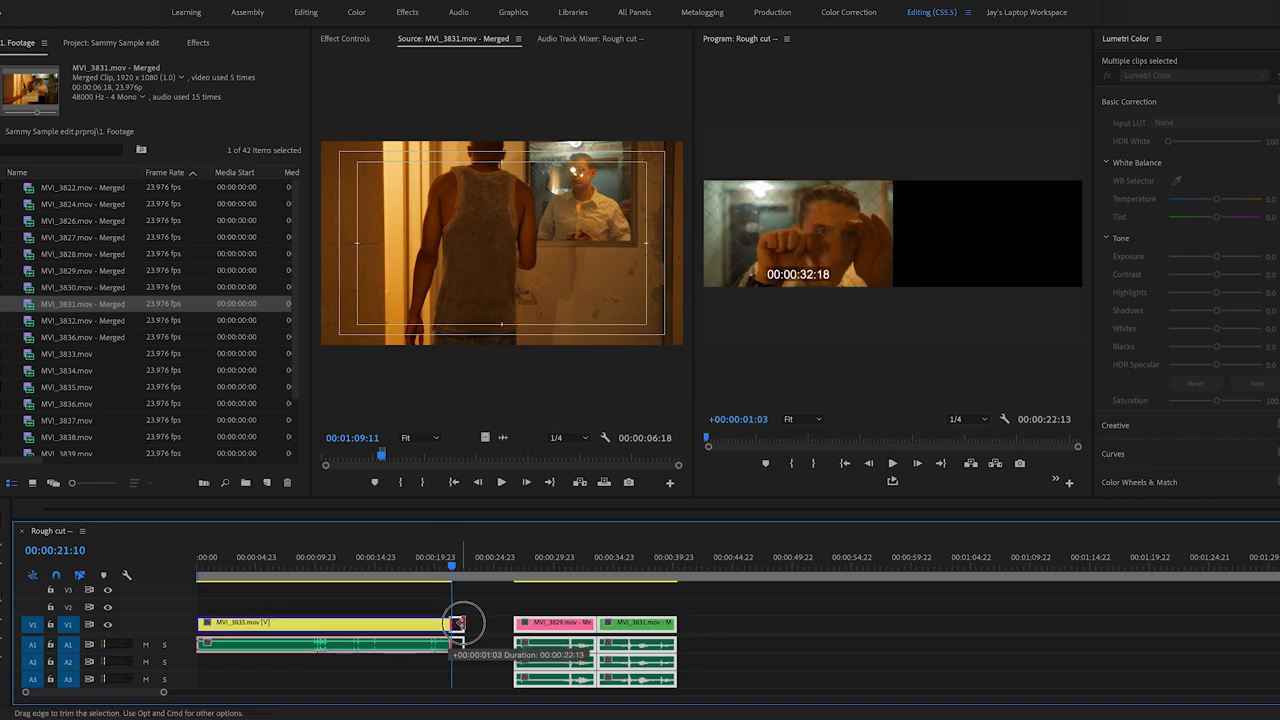
{"action": "left_click_drag", "start_coordinate": [458, 624], "coordinate": [478, 624]}
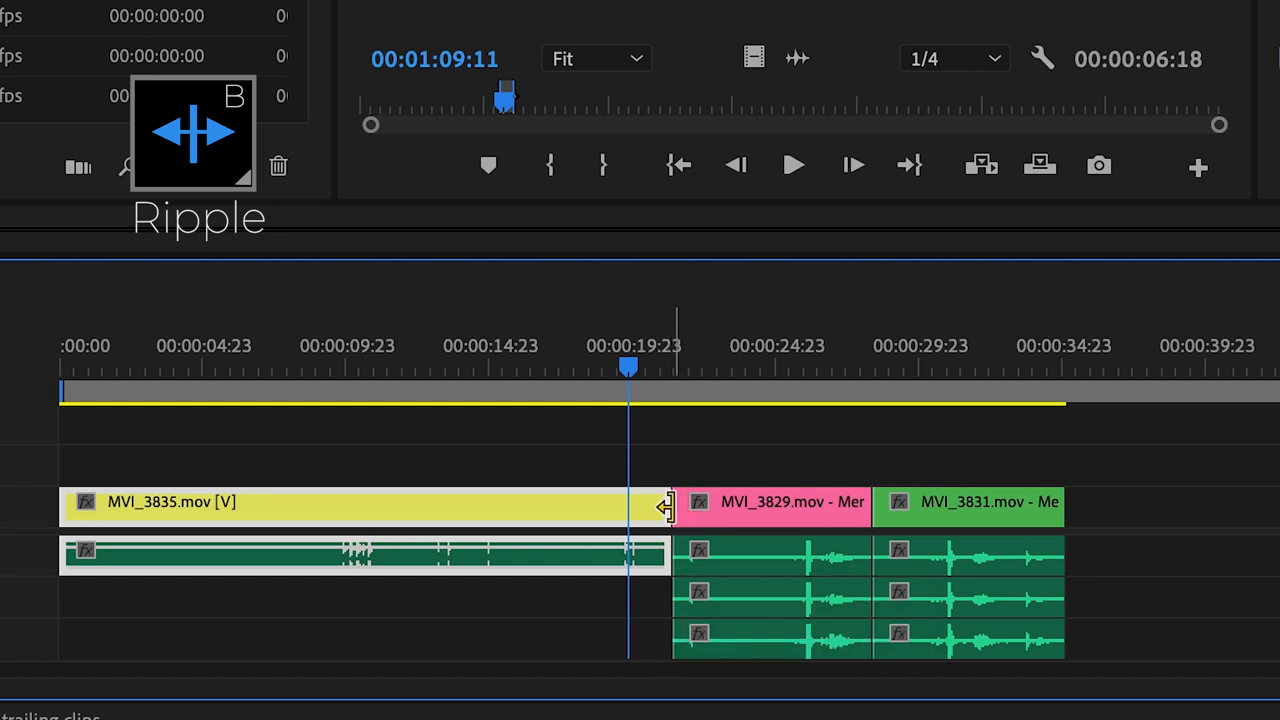
- Ripple-shorten MVI_3835's end, trim MVI_3829's start later, and park the playhead before the cut
{"action": "left_click_drag", "start_coordinate": [668, 504], "coordinate": [280, 544]}
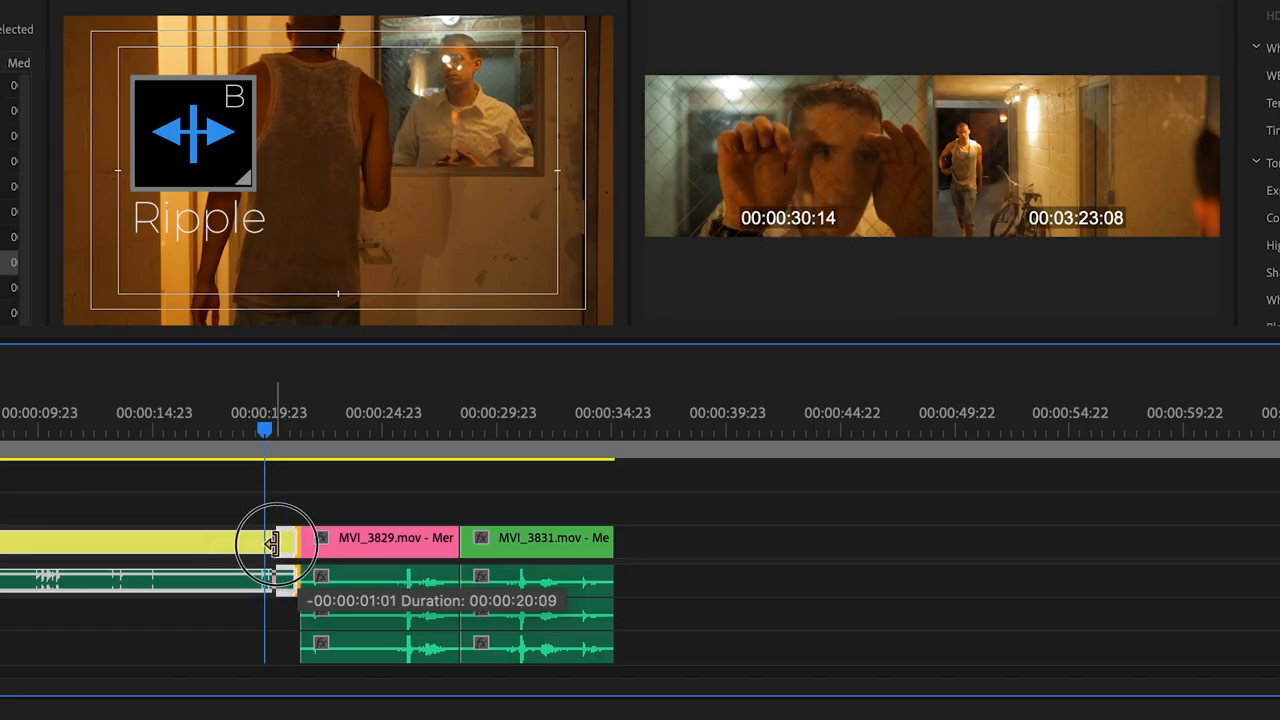
{"action": "left_click_drag", "start_coordinate": [280, 544], "coordinate": [336, 544]}
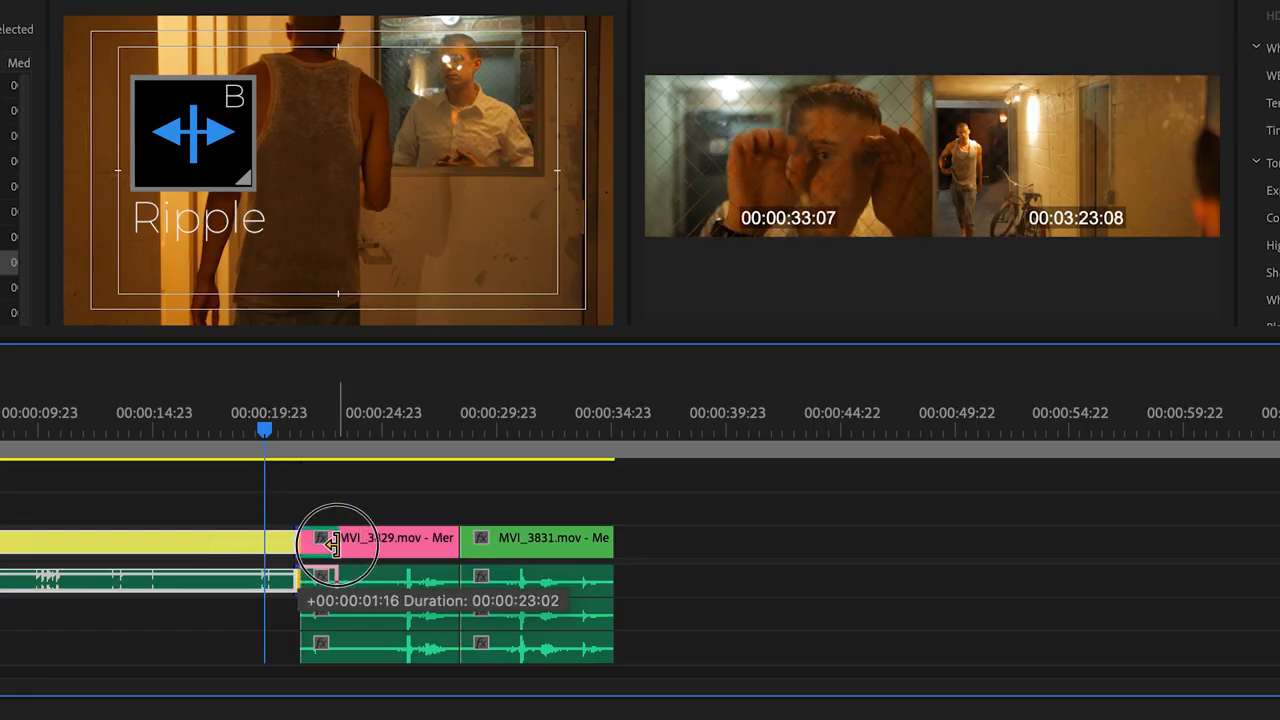
{"action": "left_click_drag", "start_coordinate": [336, 540], "coordinate": [364, 540]}
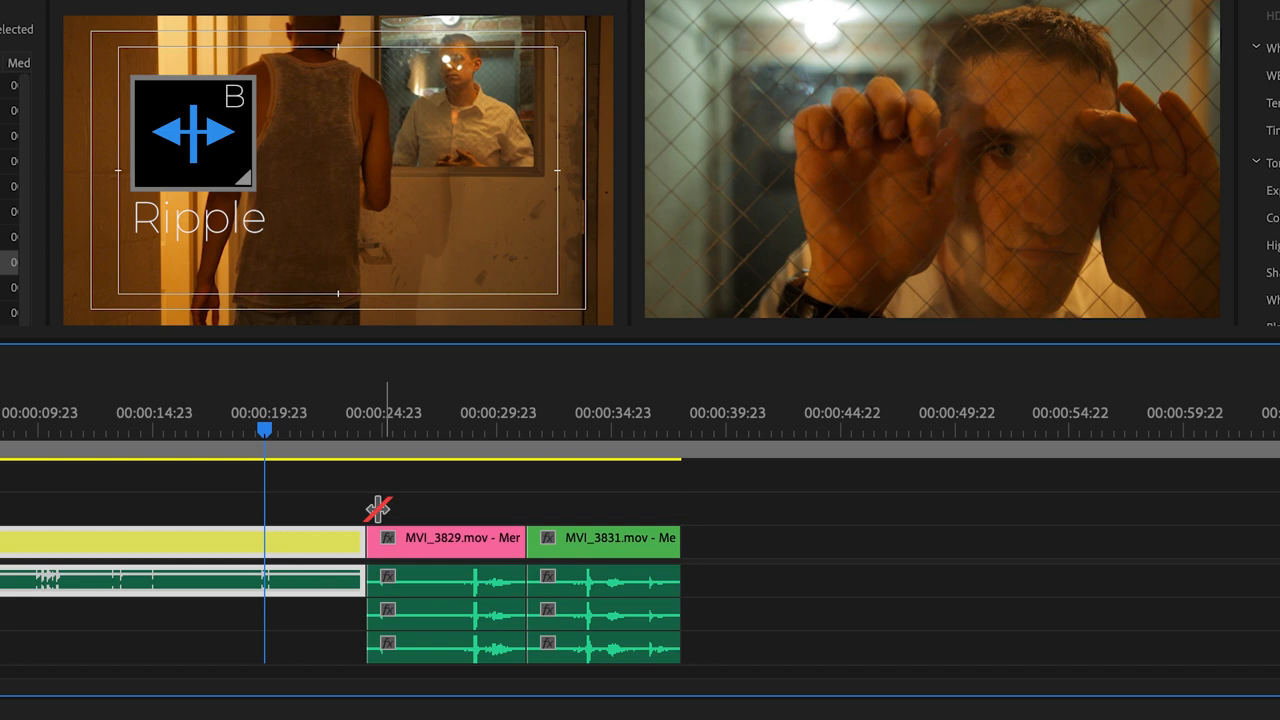
{"action": "mouse_move", "coordinate": [284, 460]}
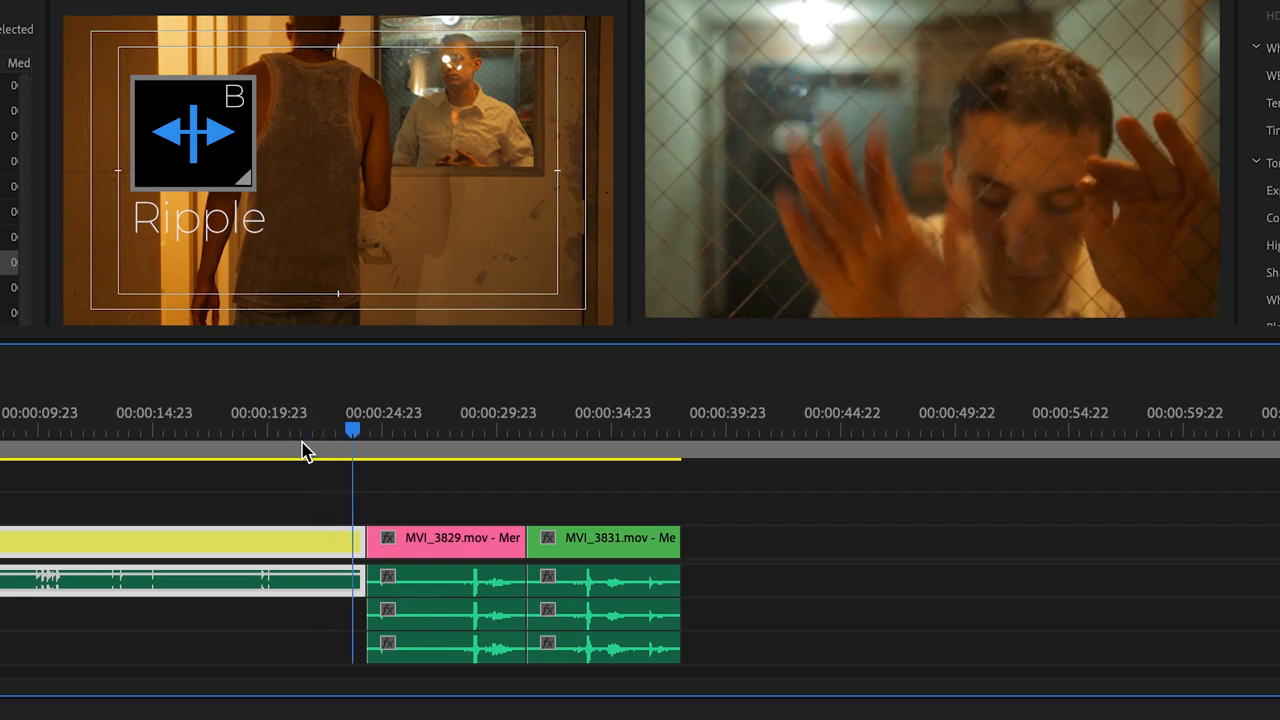
{"action": "left_click", "coordinate": [396, 428]}
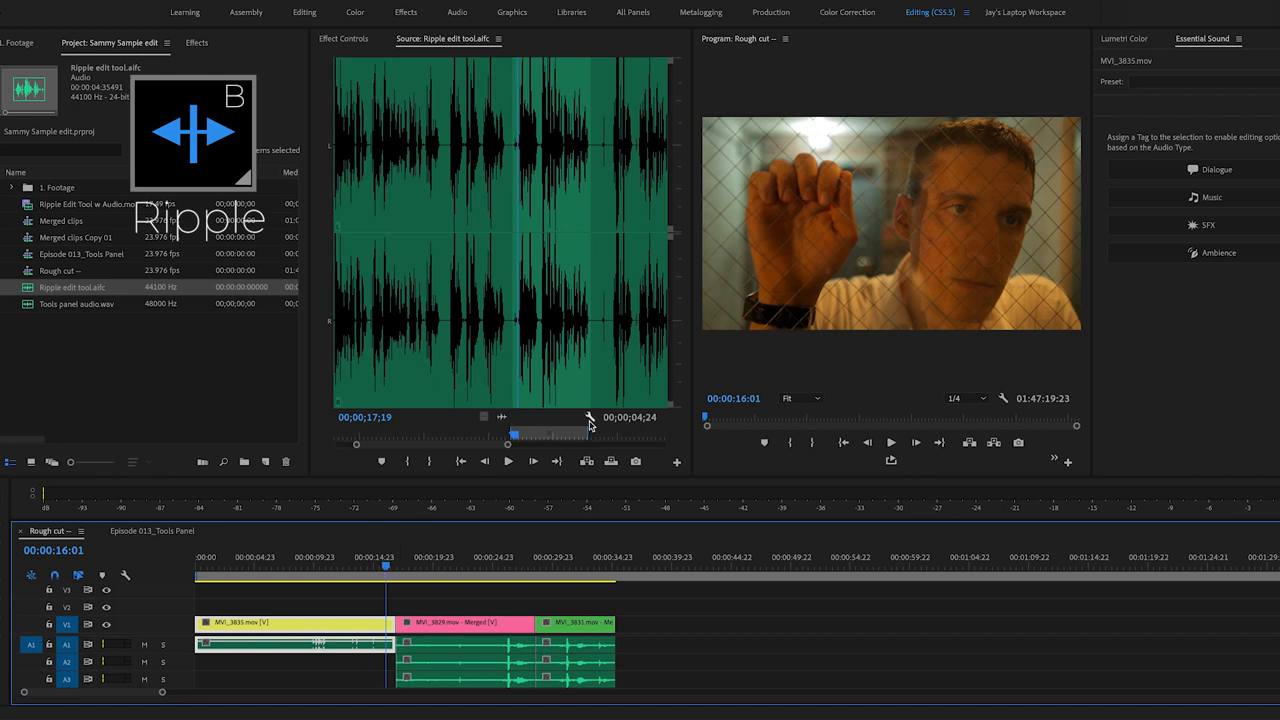
{"action": "mouse_move", "coordinate": [1000, 182]}
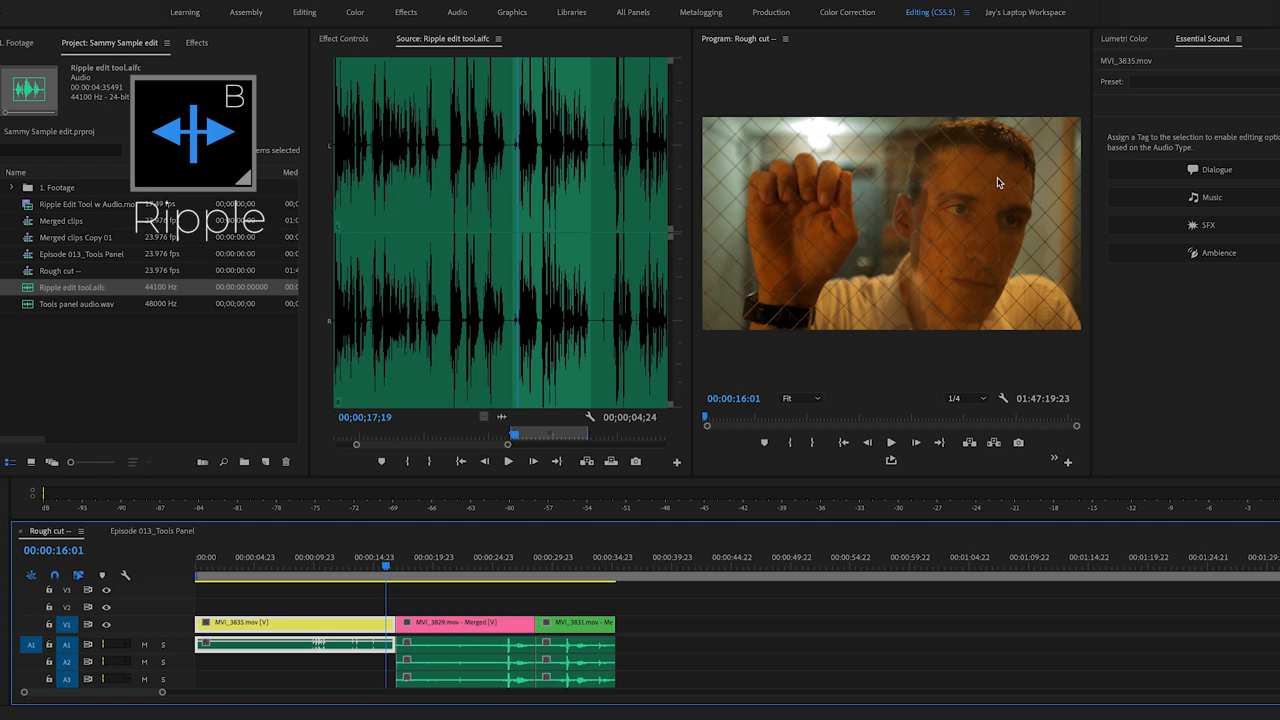
{"action": "mouse_move", "coordinate": [968, 198]}
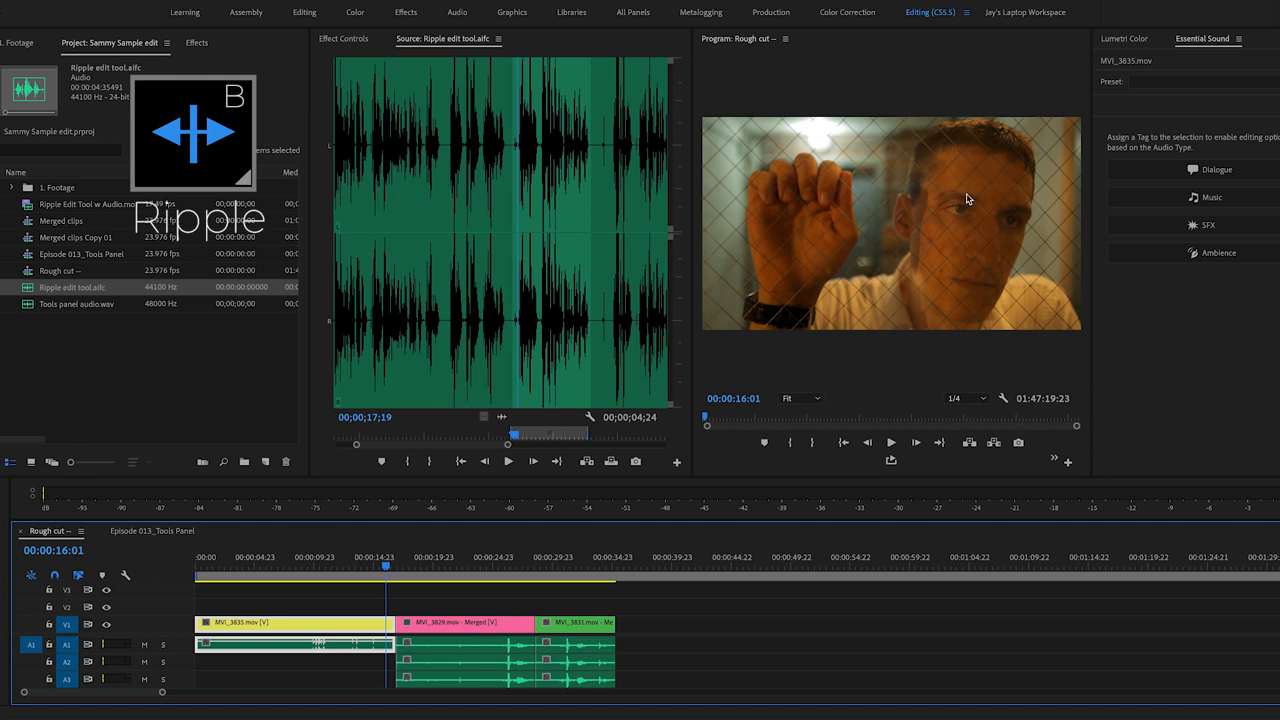
{"action": "mouse_move", "coordinate": [980, 220]}
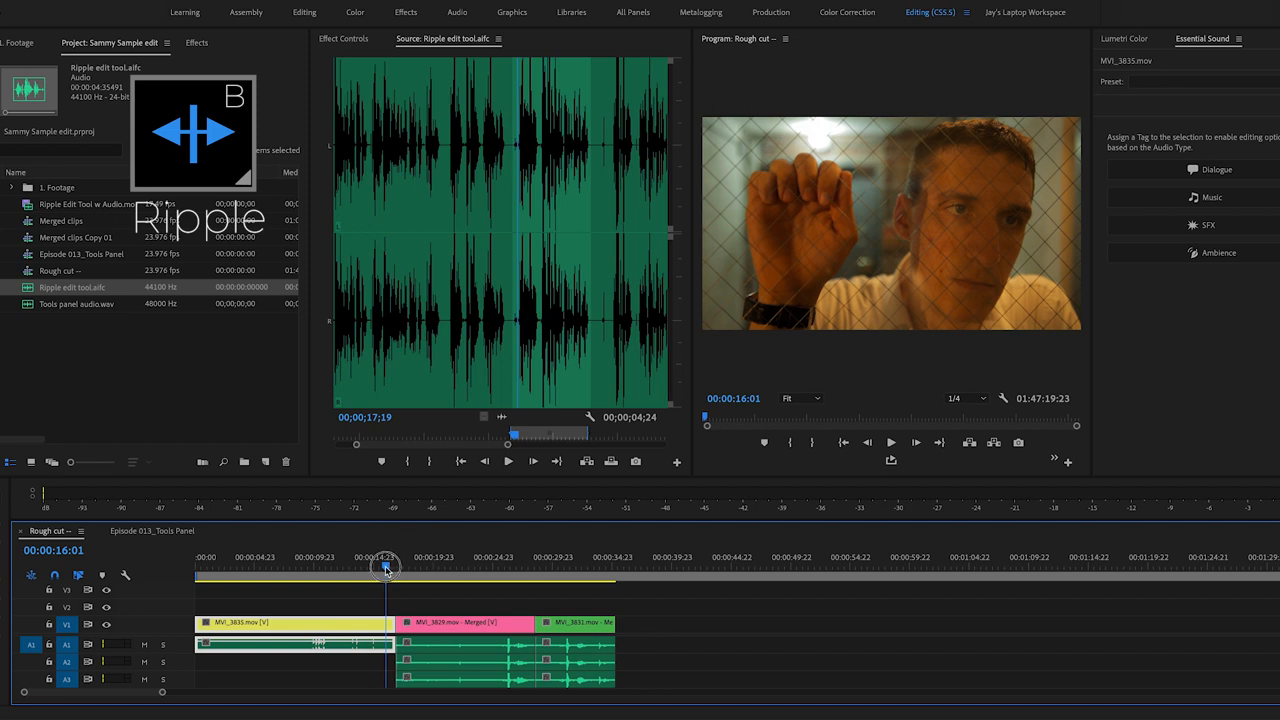
- Ripple-trim MVI_3829's in point earlier and later until it lands on the frame matching the previous shot
{"action": "left_click_drag", "start_coordinate": [384, 570], "coordinate": [400, 570]}
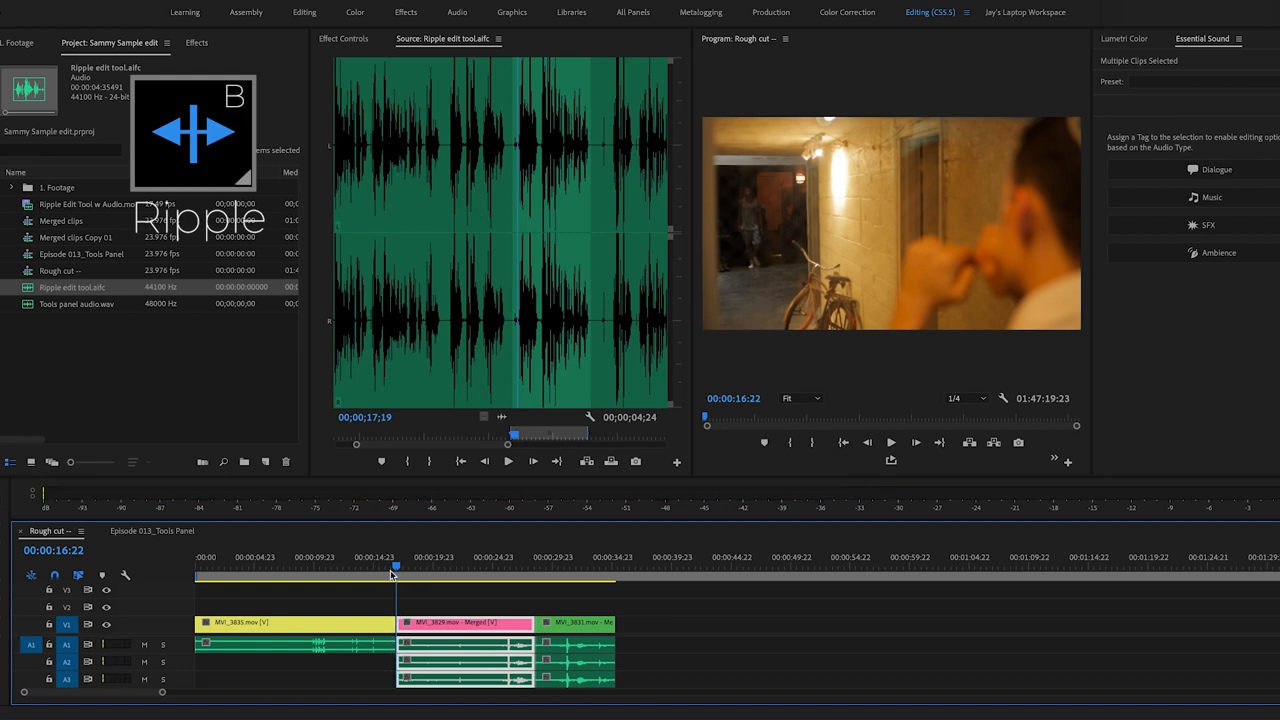
{"action": "mouse_move", "coordinate": [392, 618]}
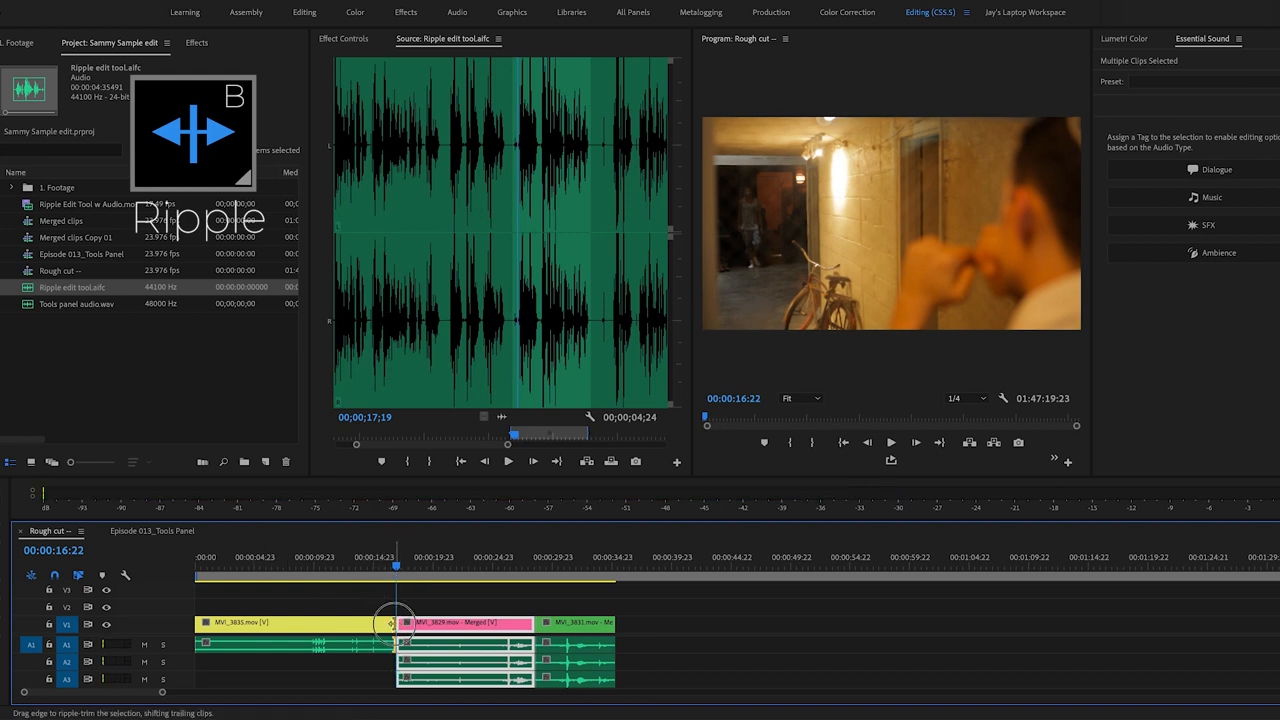
{"action": "left_click_drag", "start_coordinate": [396, 622], "coordinate": [384, 622]}
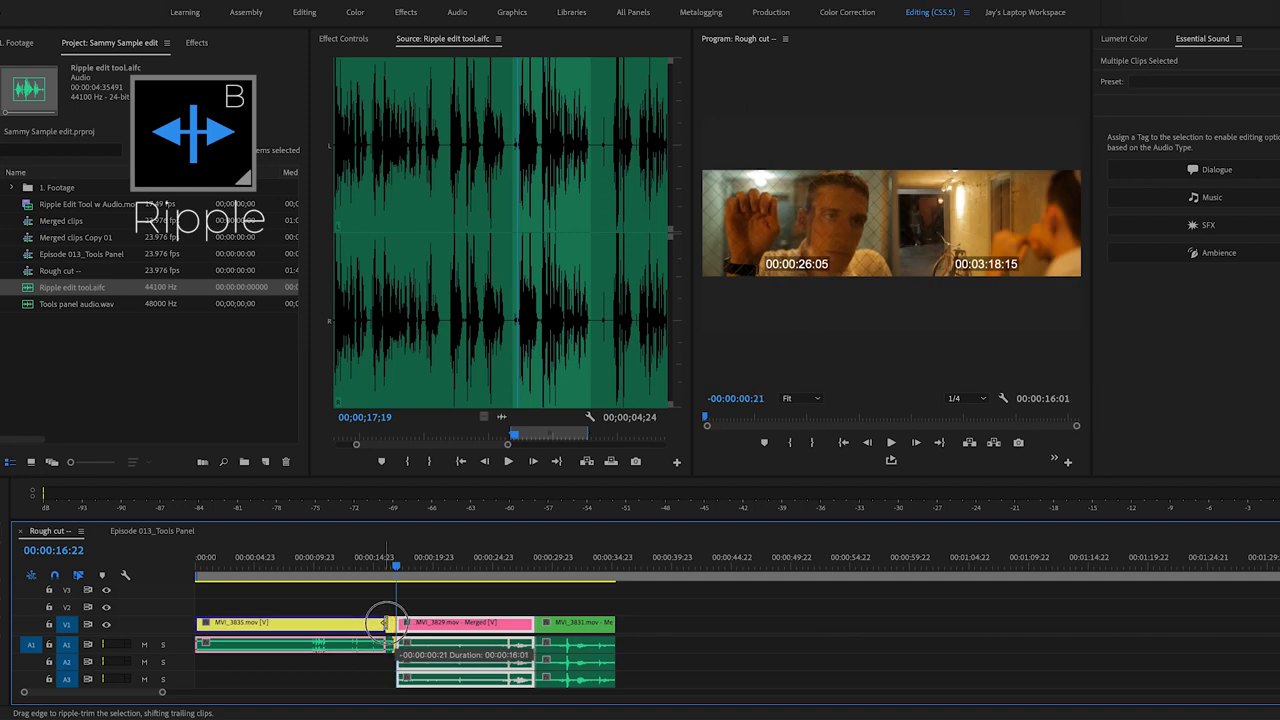
{"action": "left_click_drag", "start_coordinate": [388, 622], "coordinate": [412, 622]}
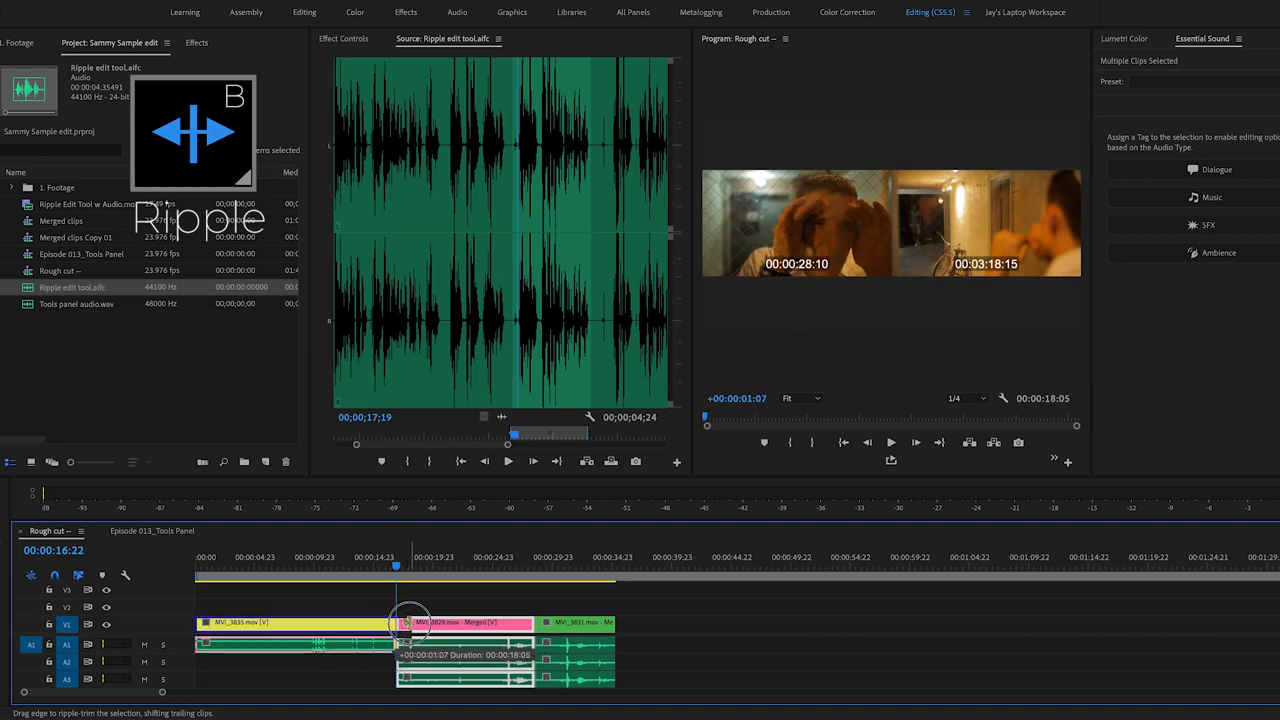
{"action": "left_click_drag", "start_coordinate": [410, 622], "coordinate": [422, 622]}
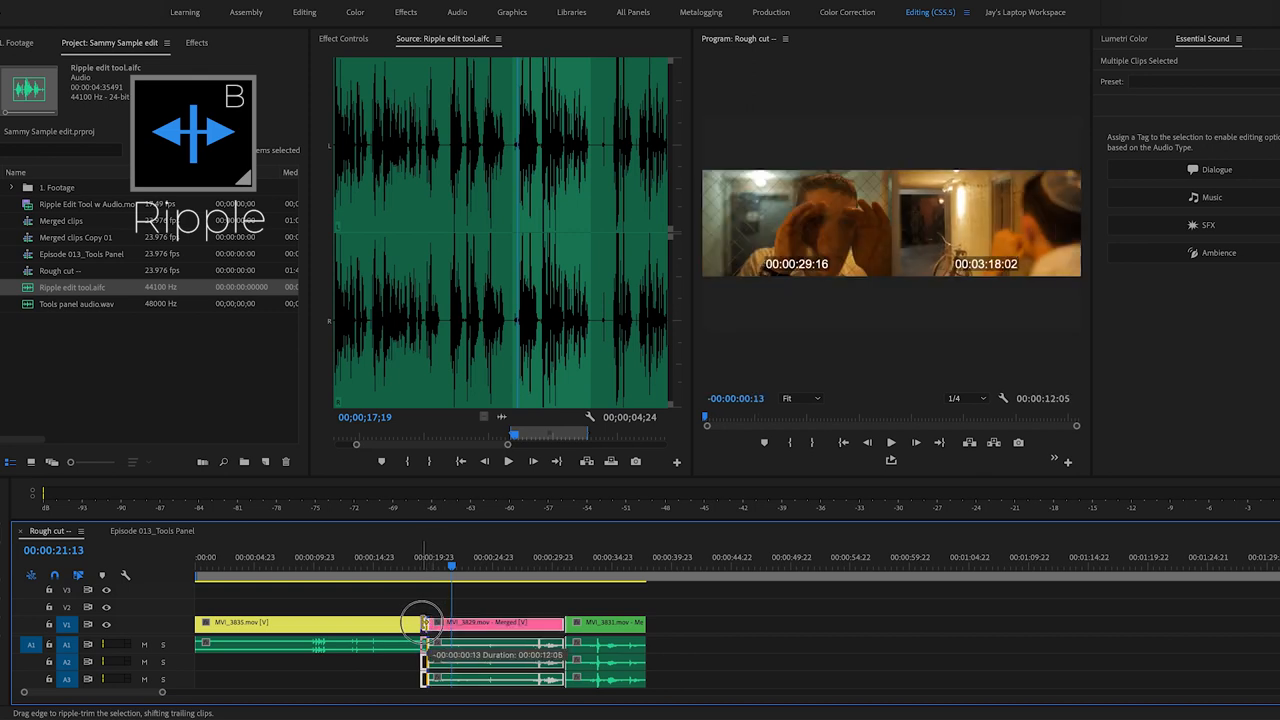
{"action": "left_click_drag", "start_coordinate": [422, 622], "coordinate": [392, 622]}
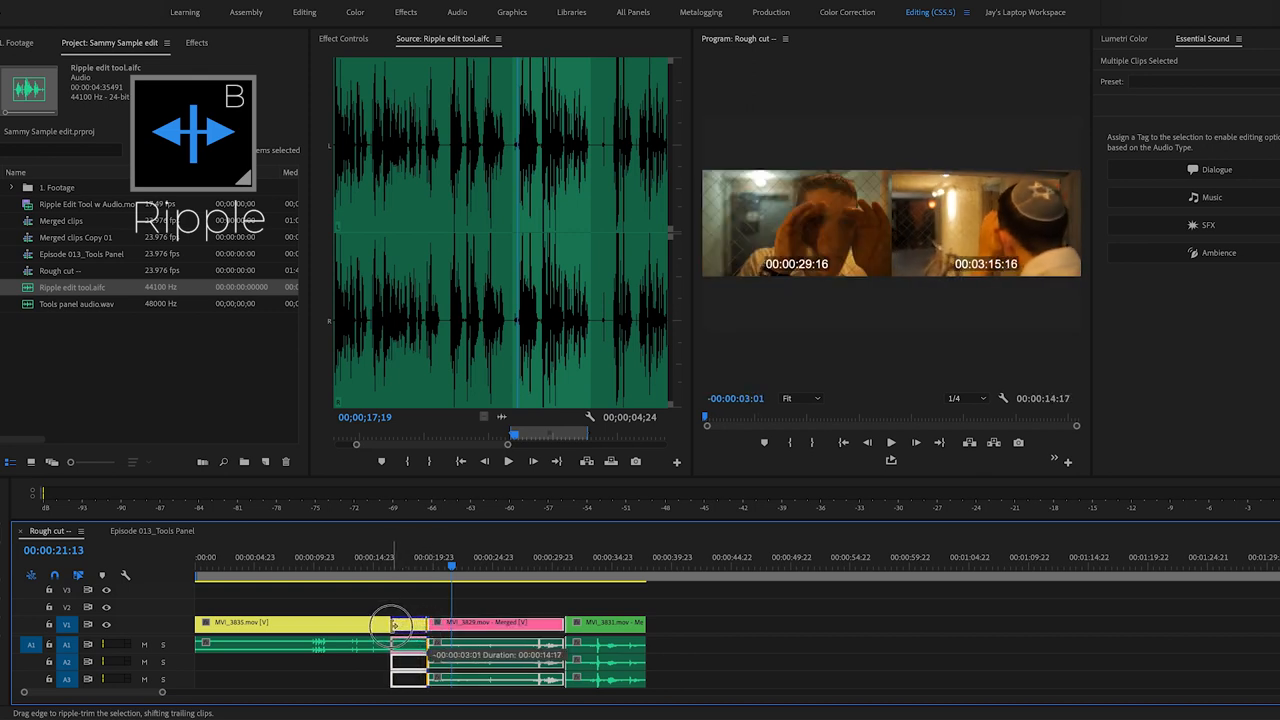
{"action": "left_click_drag", "start_coordinate": [392, 624], "coordinate": [384, 624]}
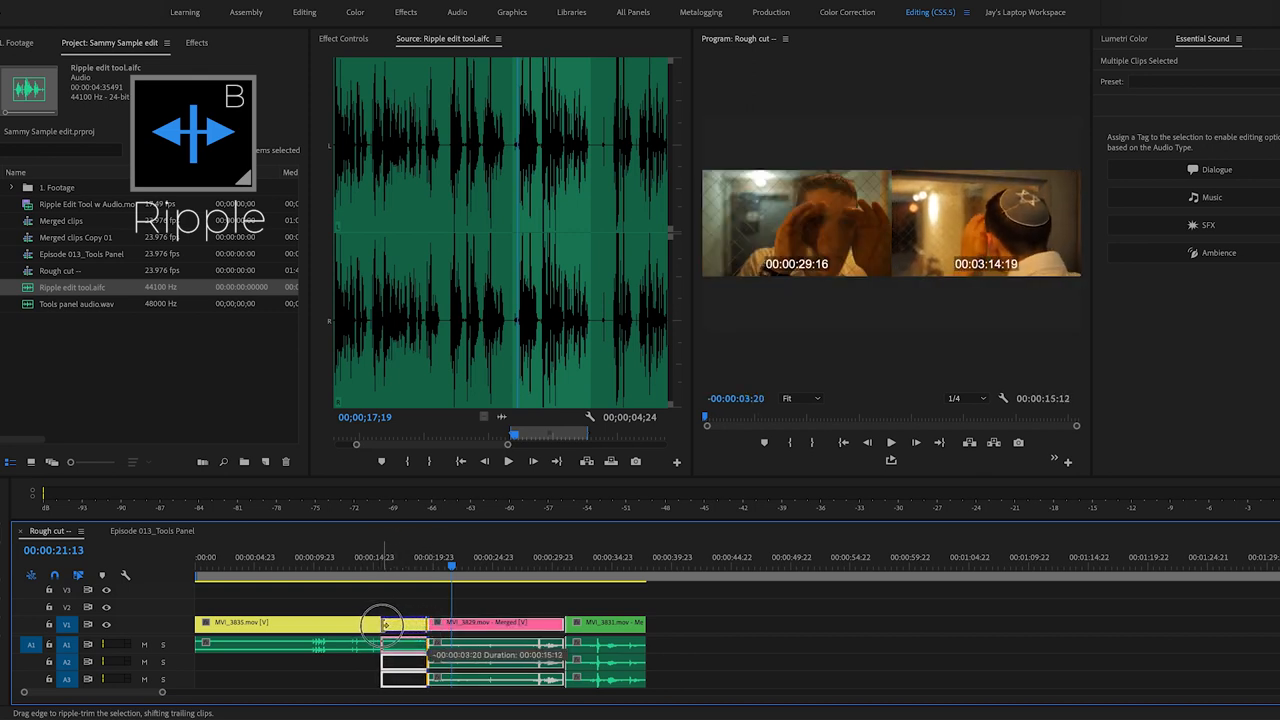
{"action": "left_click_drag", "start_coordinate": [388, 624], "coordinate": [384, 624]}
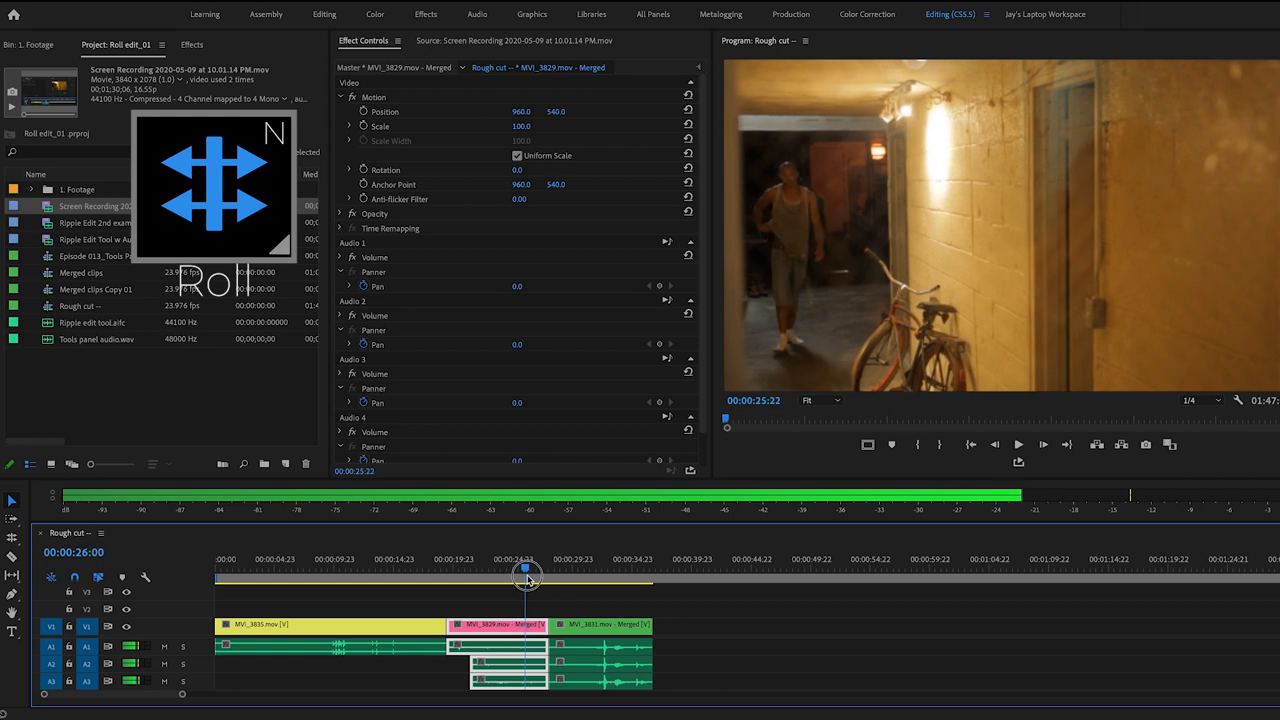
- Scrub across MVI_3829 and MVI_3831 and park the playhead on the matching frame at their cut
{"action": "left_click_drag", "start_coordinate": [528, 578], "coordinate": [566, 578]}
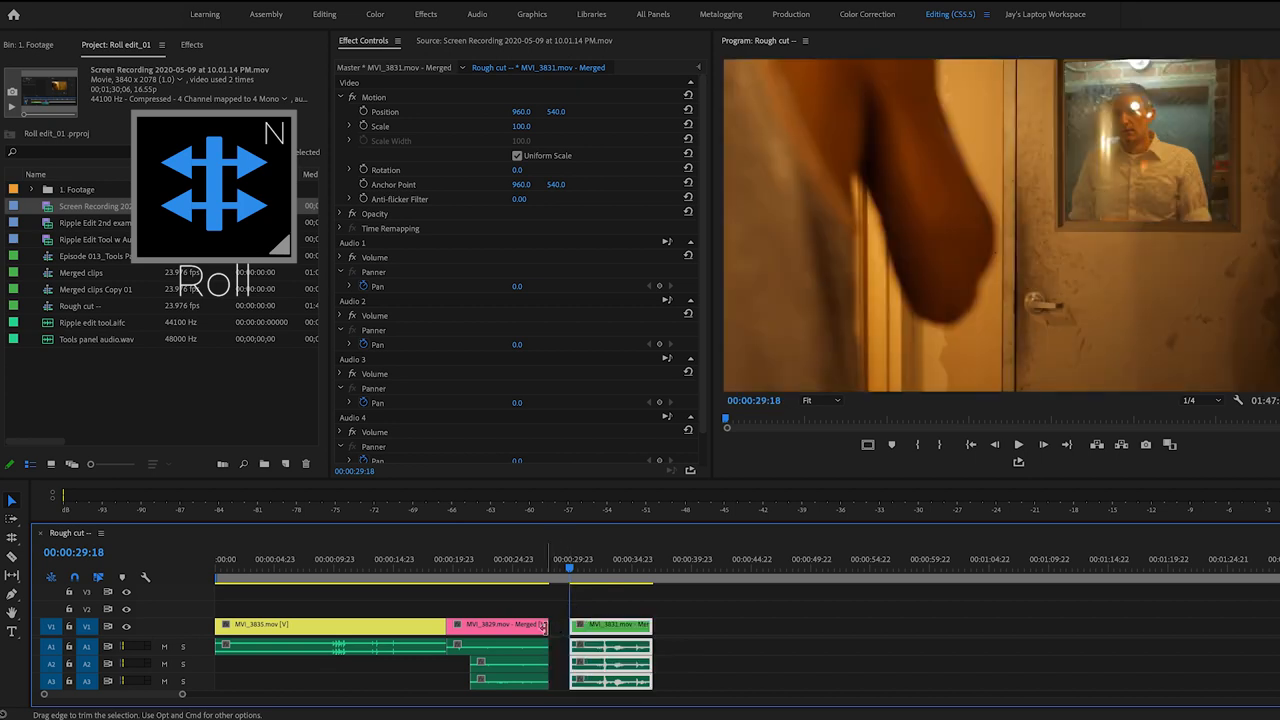
{"action": "left_click_drag", "start_coordinate": [540, 626], "coordinate": [560, 626]}
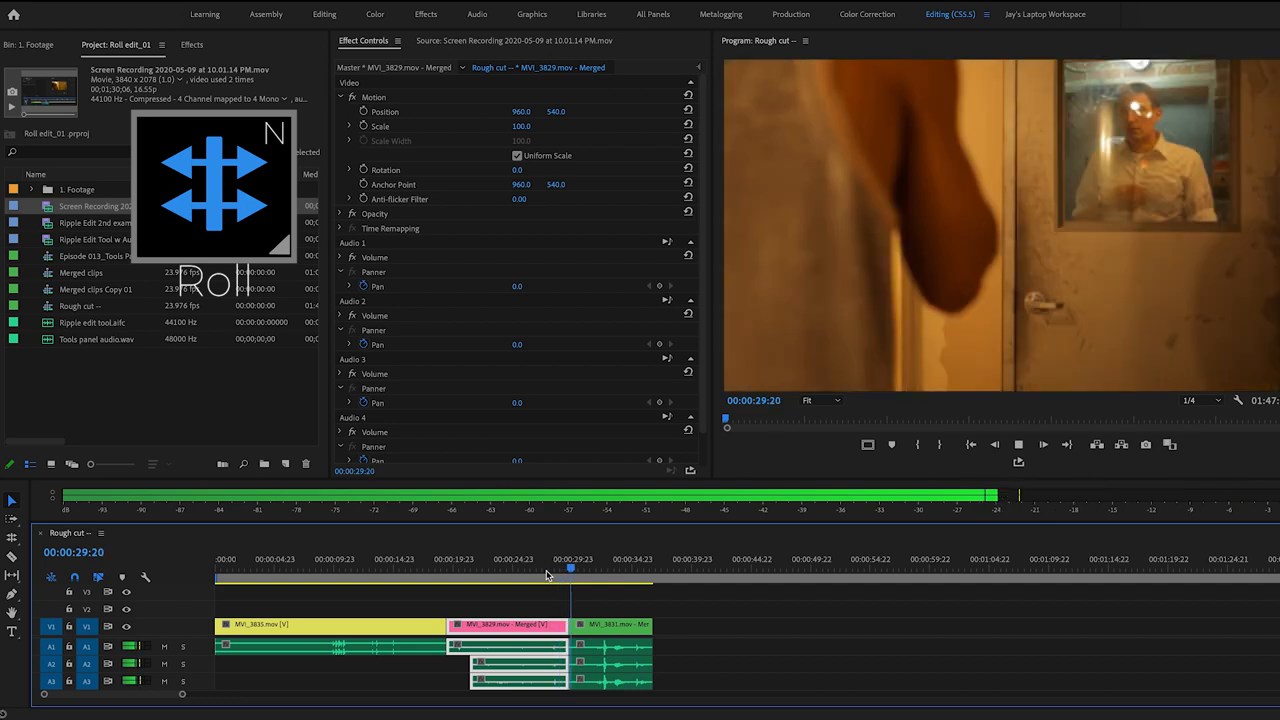
{"action": "left_click_drag", "start_coordinate": [570, 578], "coordinate": [540, 578]}
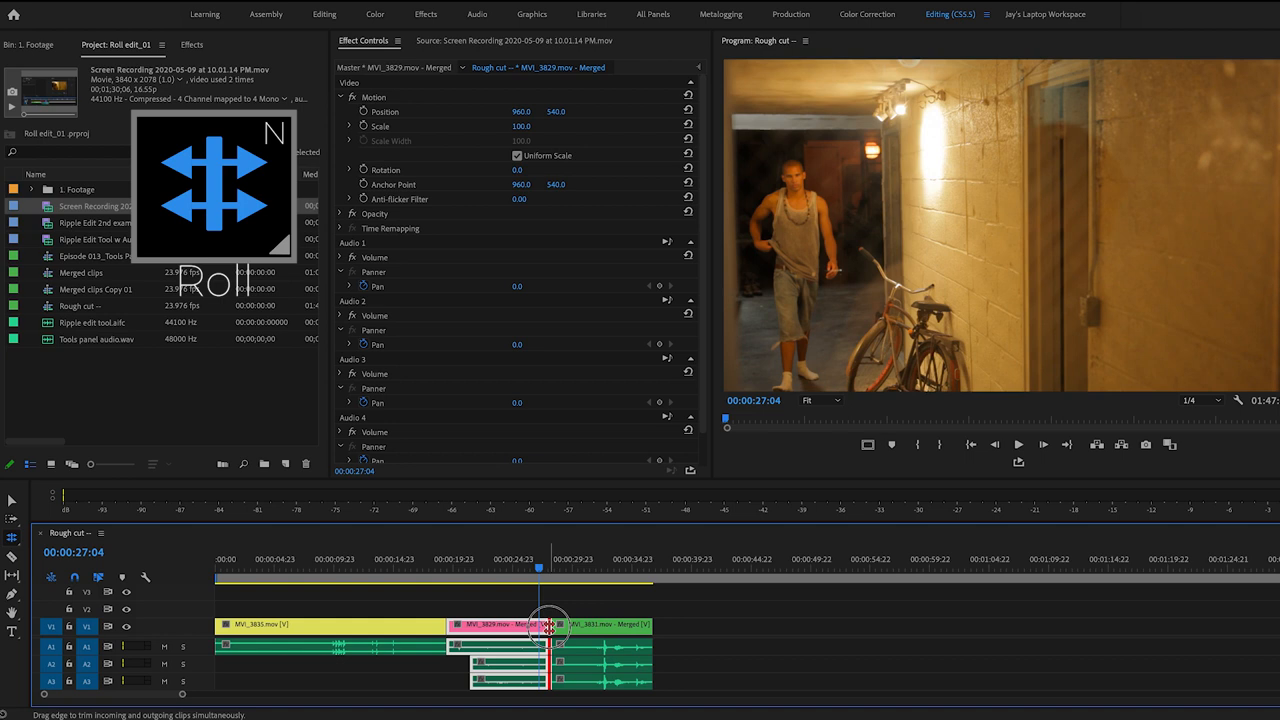
- Roll the MVI_3829/MVI_3831 edit point a few frames later, keeping the sequence length unchanged
{"action": "left_click_drag", "start_coordinate": [550, 624], "coordinate": [558, 624]}
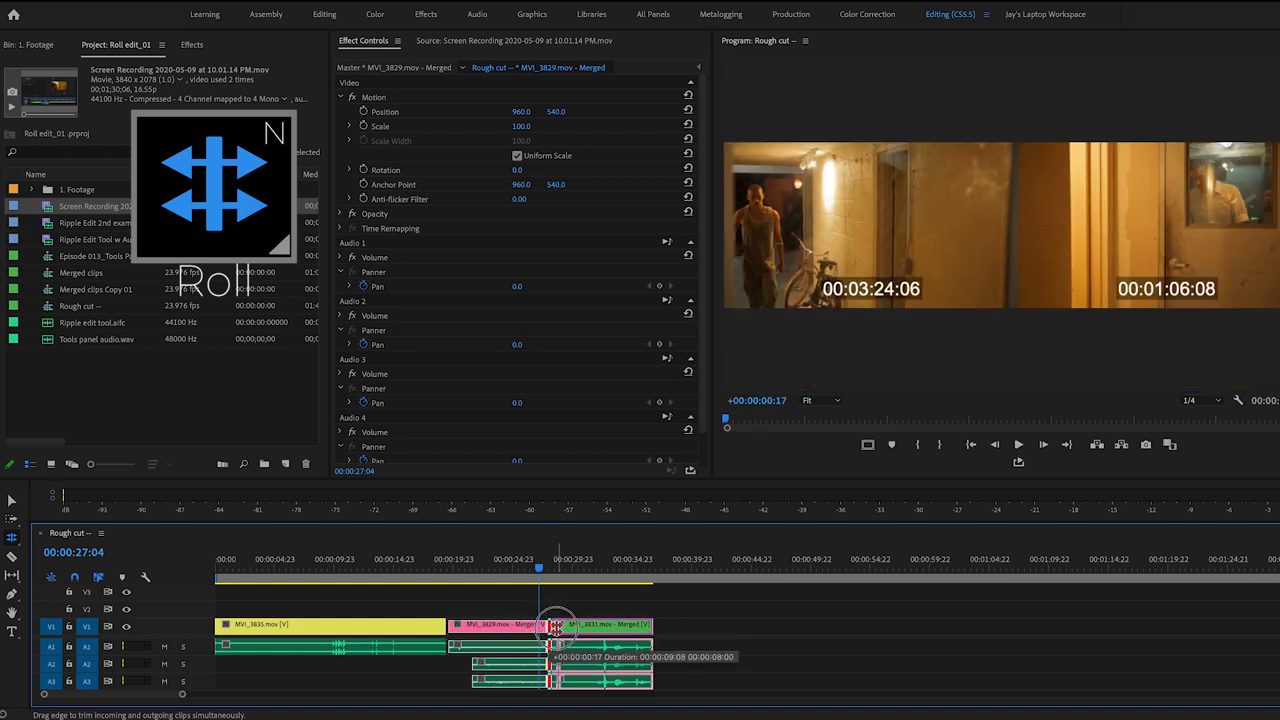
{"action": "left_click_drag", "start_coordinate": [556, 628], "coordinate": [570, 628]}
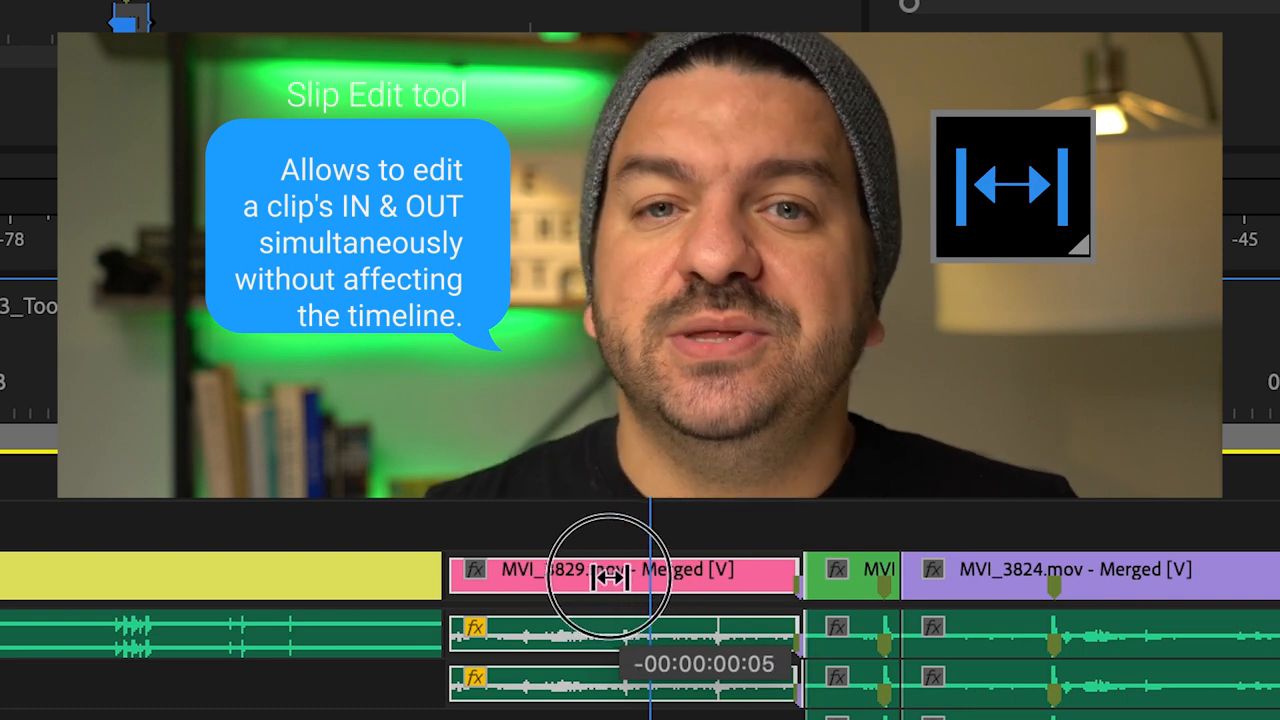
- Slip the pink MVI_3829 clip's footage about five frames without moving it in the timeline
{"action": "left_click_drag", "start_coordinate": [600, 576], "coordinate": [620, 576]}
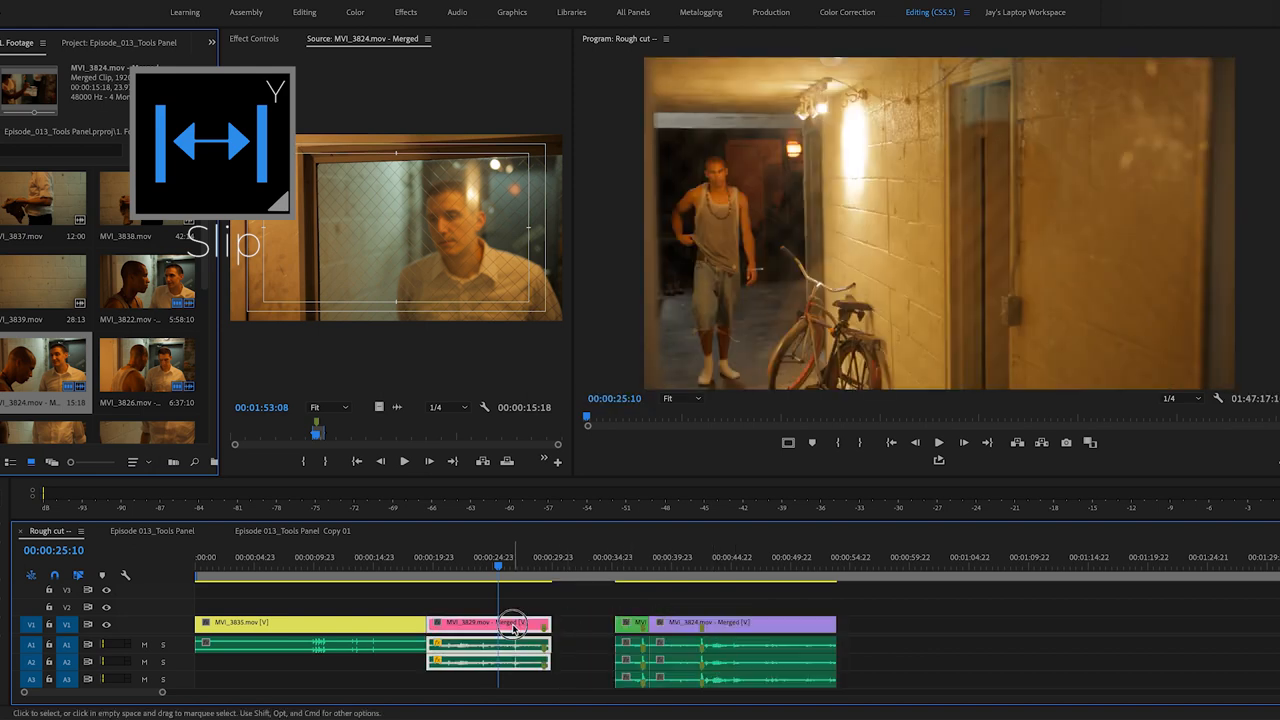
- Slip the pink clip left and right to choose a different range of its footage for the same slot
{"action": "left_click_drag", "start_coordinate": [516, 624], "coordinate": [470, 624]}
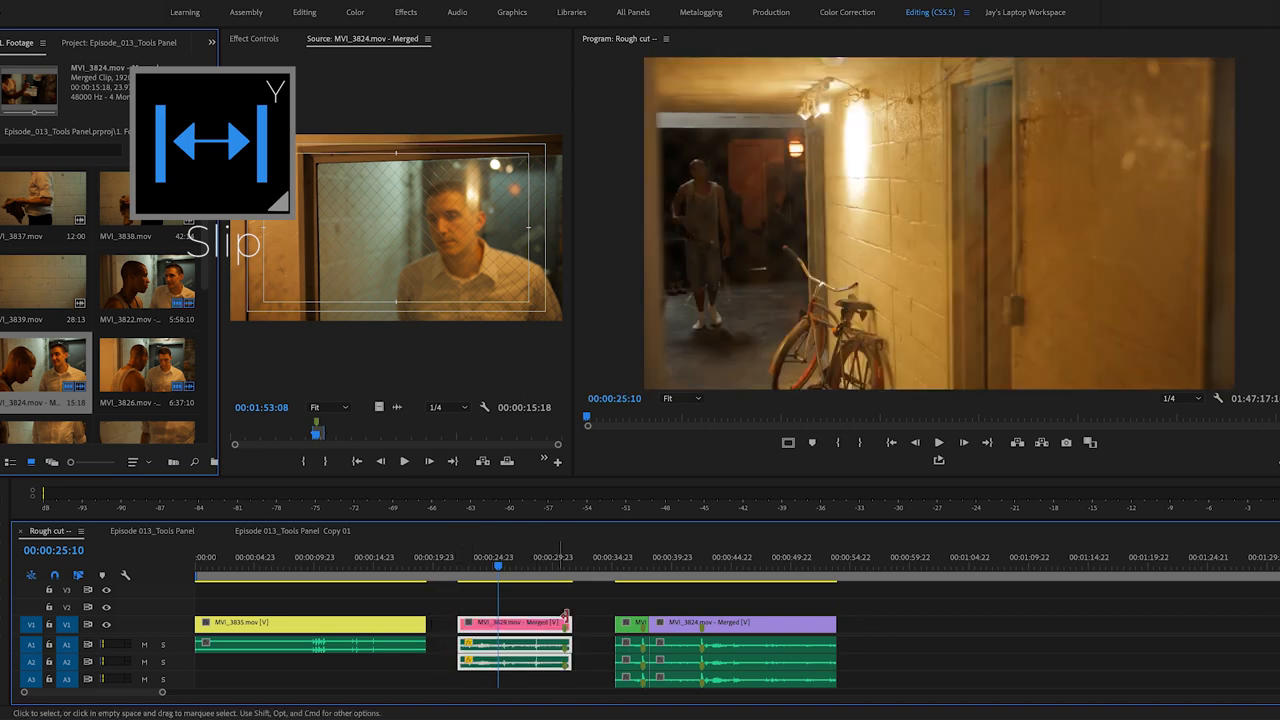
{"action": "left_click_drag", "start_coordinate": [564, 622], "coordinate": [464, 622]}
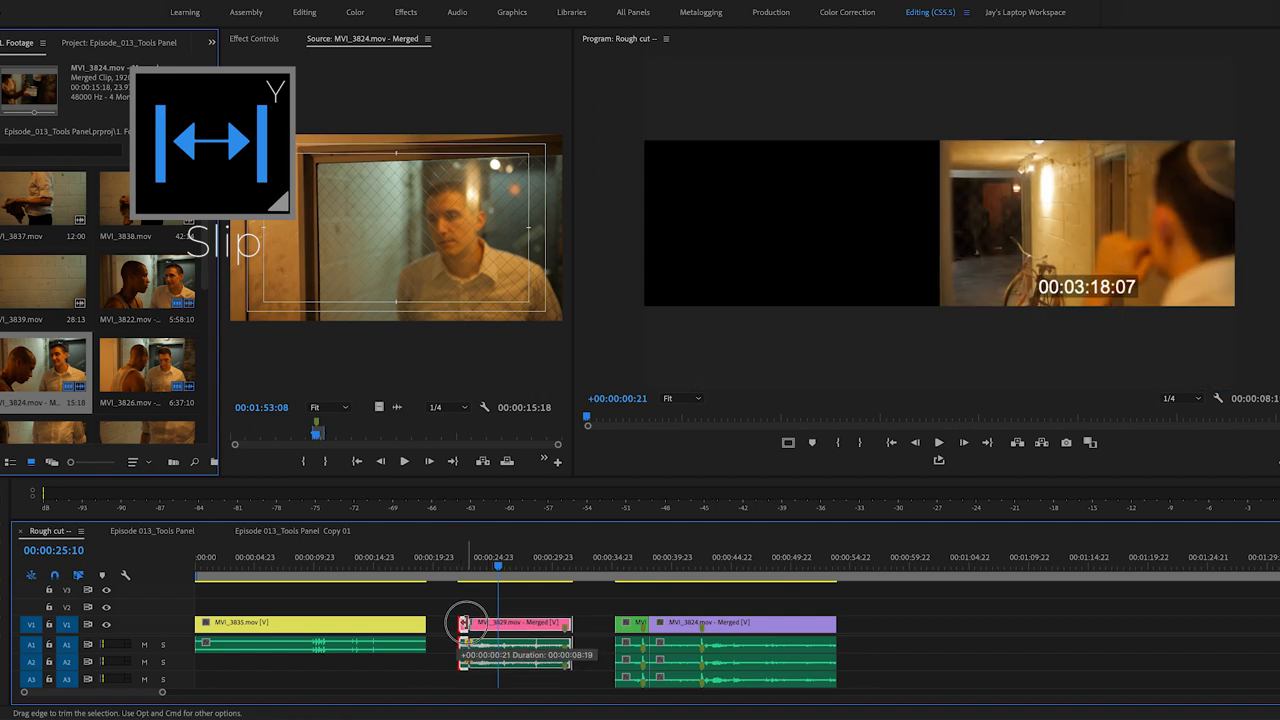
{"action": "left_click_drag", "start_coordinate": [464, 622], "coordinate": [576, 622]}
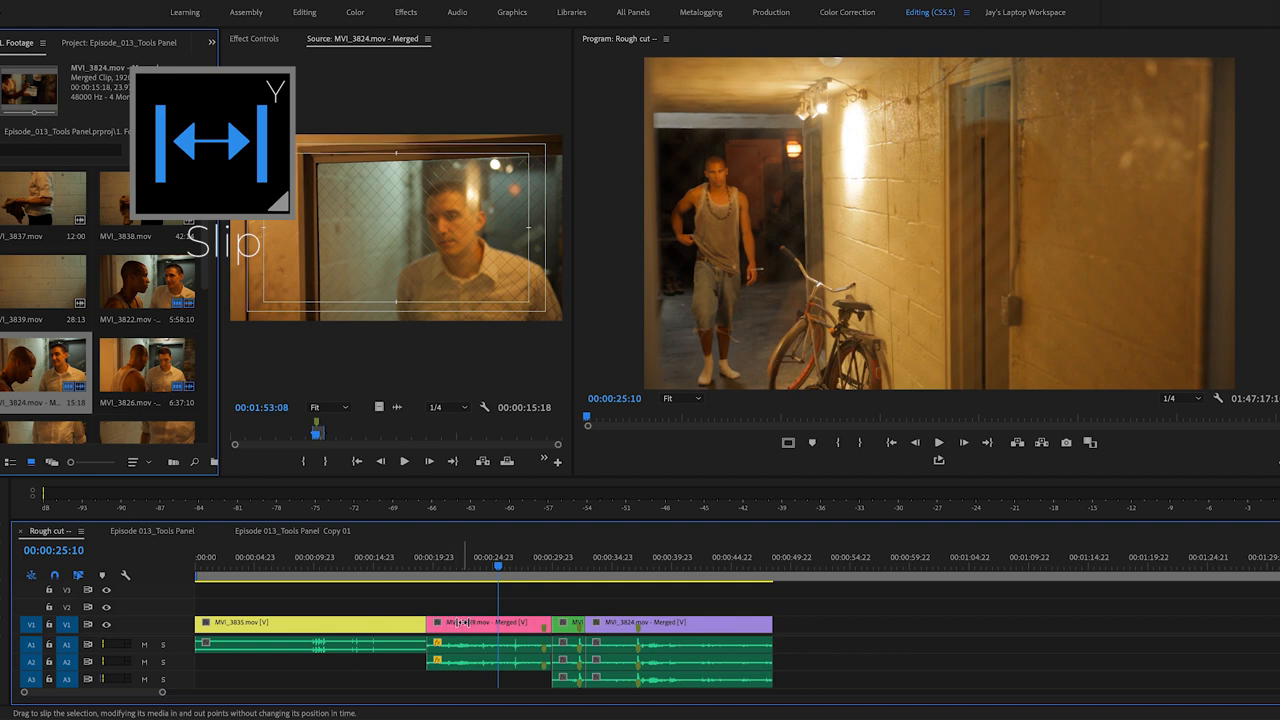
- Slip the pink clip a few frames each way, comparing its new first and last frames in the two-up view
{"action": "left_click_drag", "start_coordinate": [490, 622], "coordinate": [480, 622]}
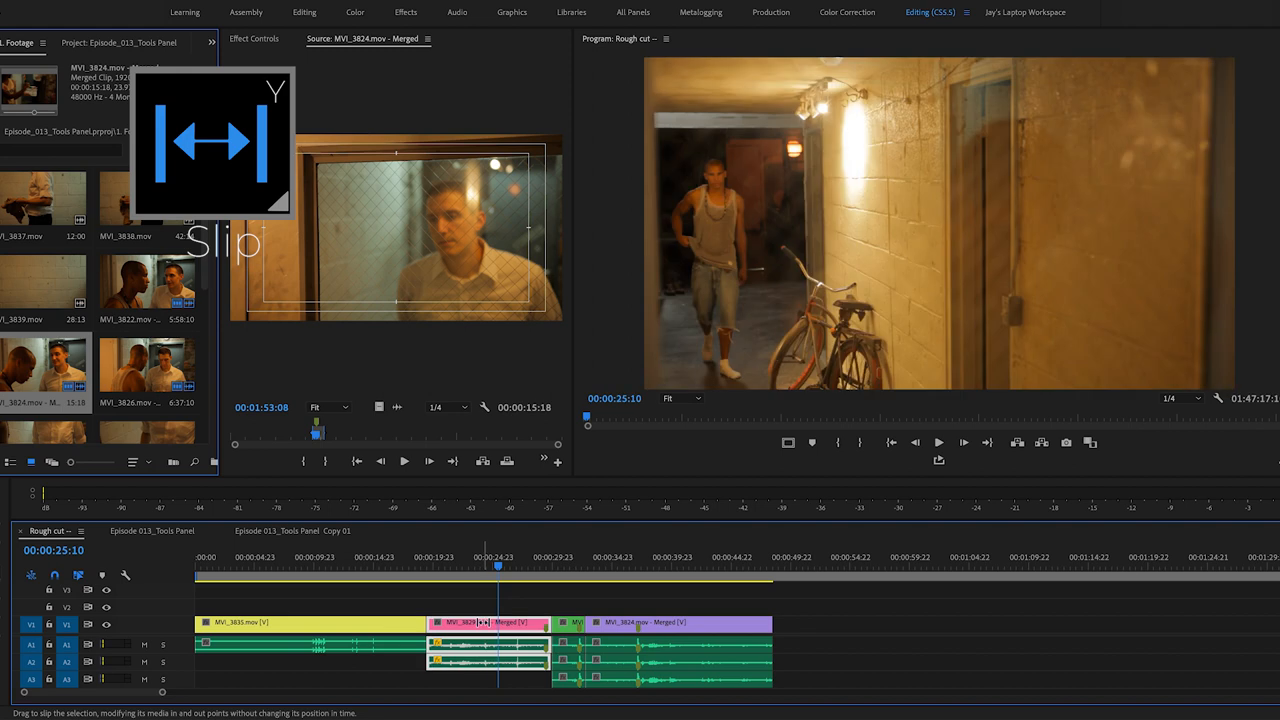
{"action": "left_click_drag", "start_coordinate": [490, 620], "coordinate": [500, 620]}
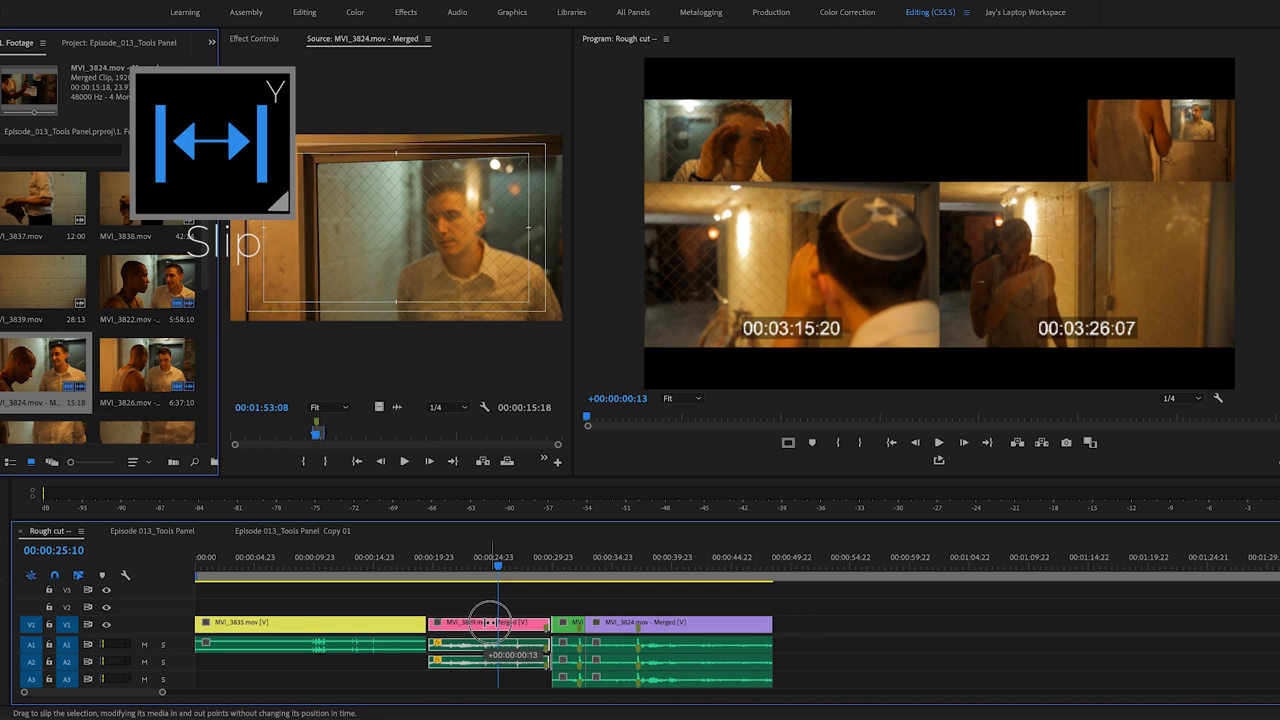
{"action": "left_click_drag", "start_coordinate": [490, 622], "coordinate": [496, 622]}
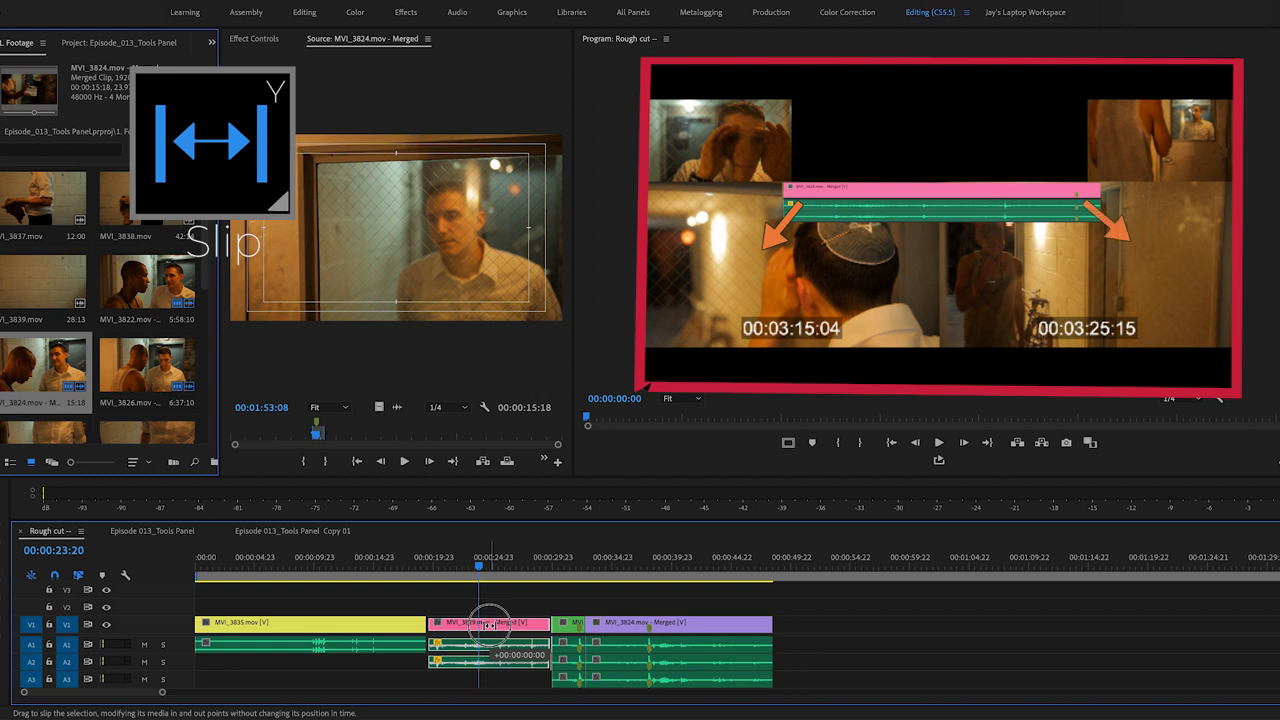
{"action": "left_click_drag", "start_coordinate": [490, 624], "coordinate": [484, 628]}
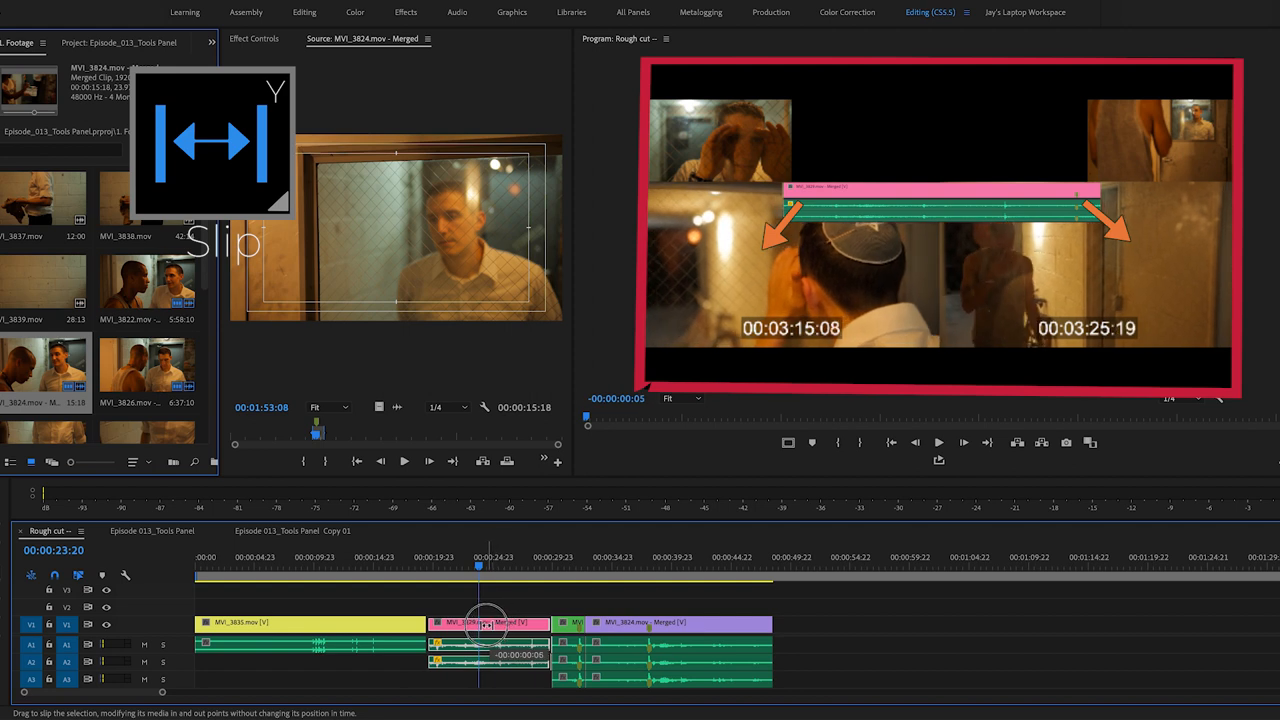
{"action": "left_click_drag", "start_coordinate": [484, 624], "coordinate": [496, 624]}
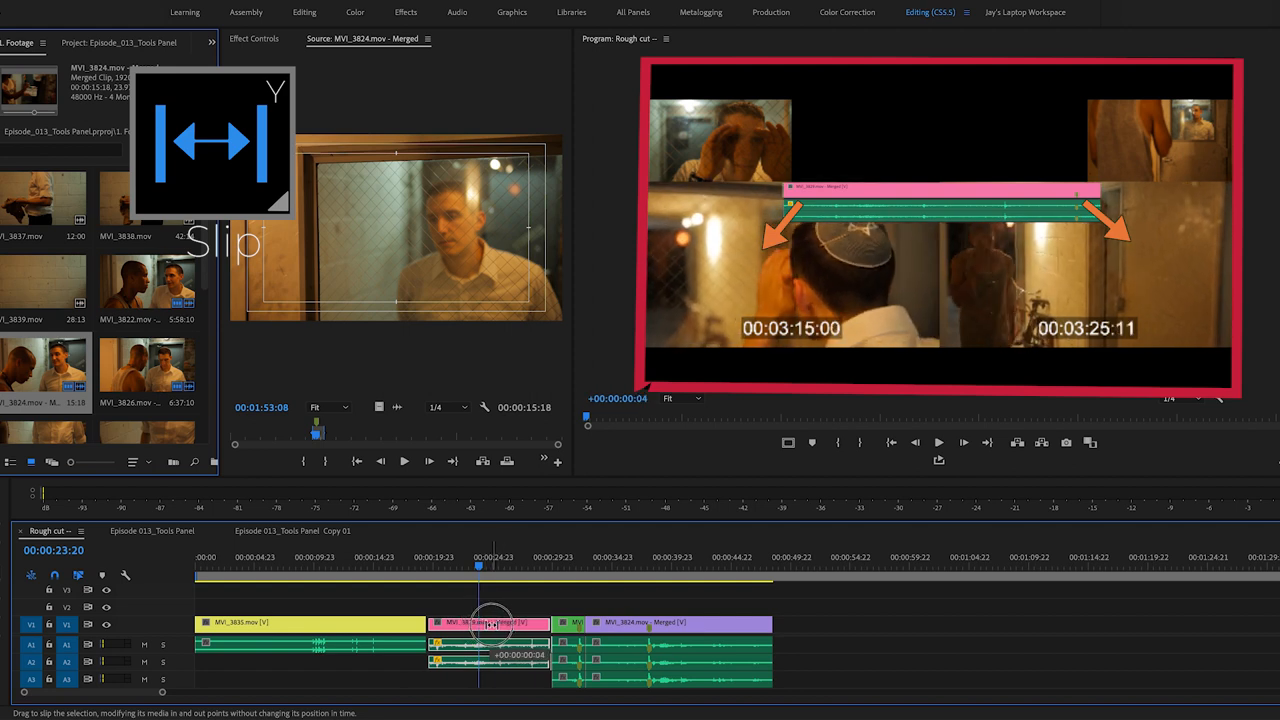
{"action": "left_click_drag", "start_coordinate": [490, 622], "coordinate": [500, 622]}
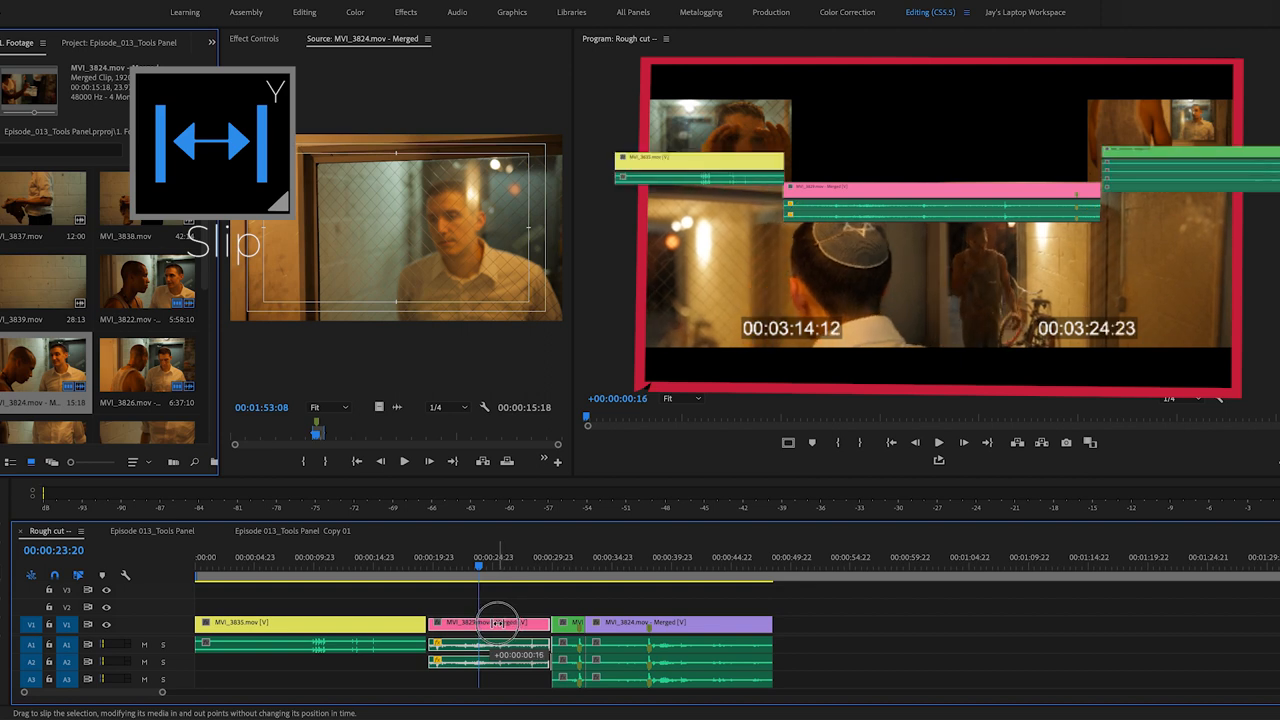
- Try larger and opposite slip offsets, settling the pink clip's footage about eight frames later
{"action": "left_click_drag", "start_coordinate": [504, 624], "coordinate": [480, 624]}
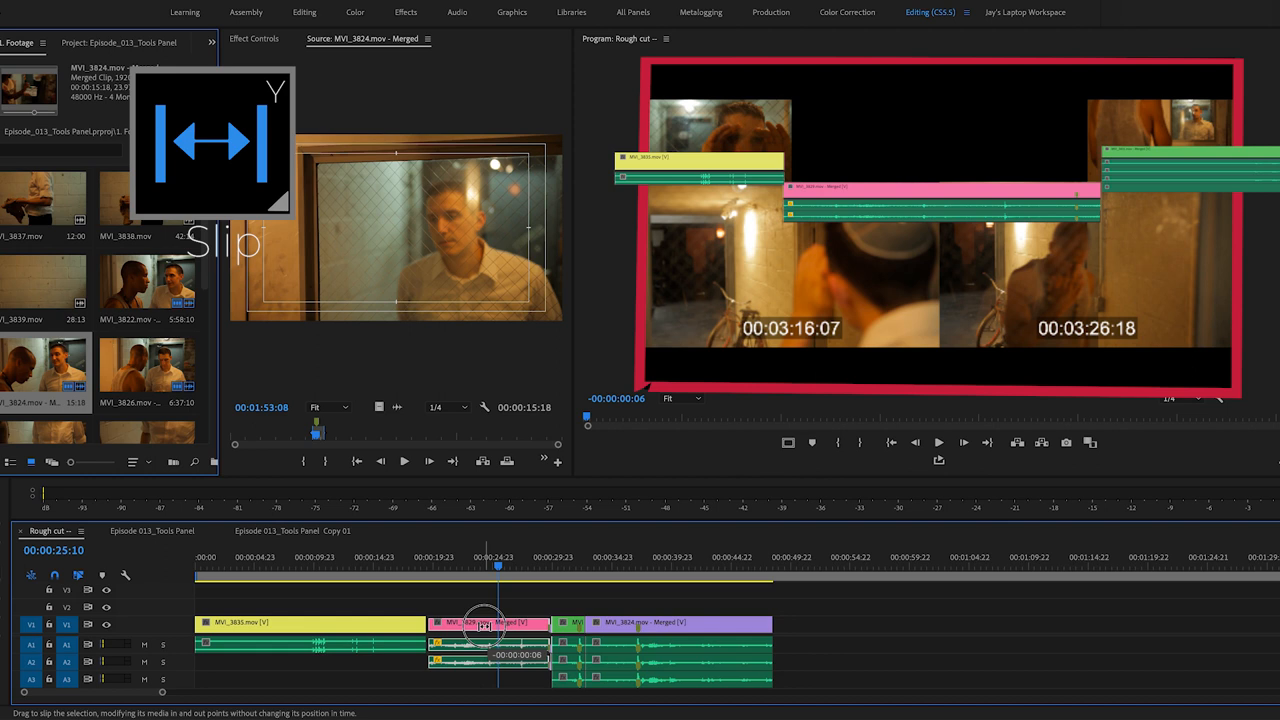
{"action": "left_click_drag", "start_coordinate": [480, 624], "coordinate": [496, 624]}
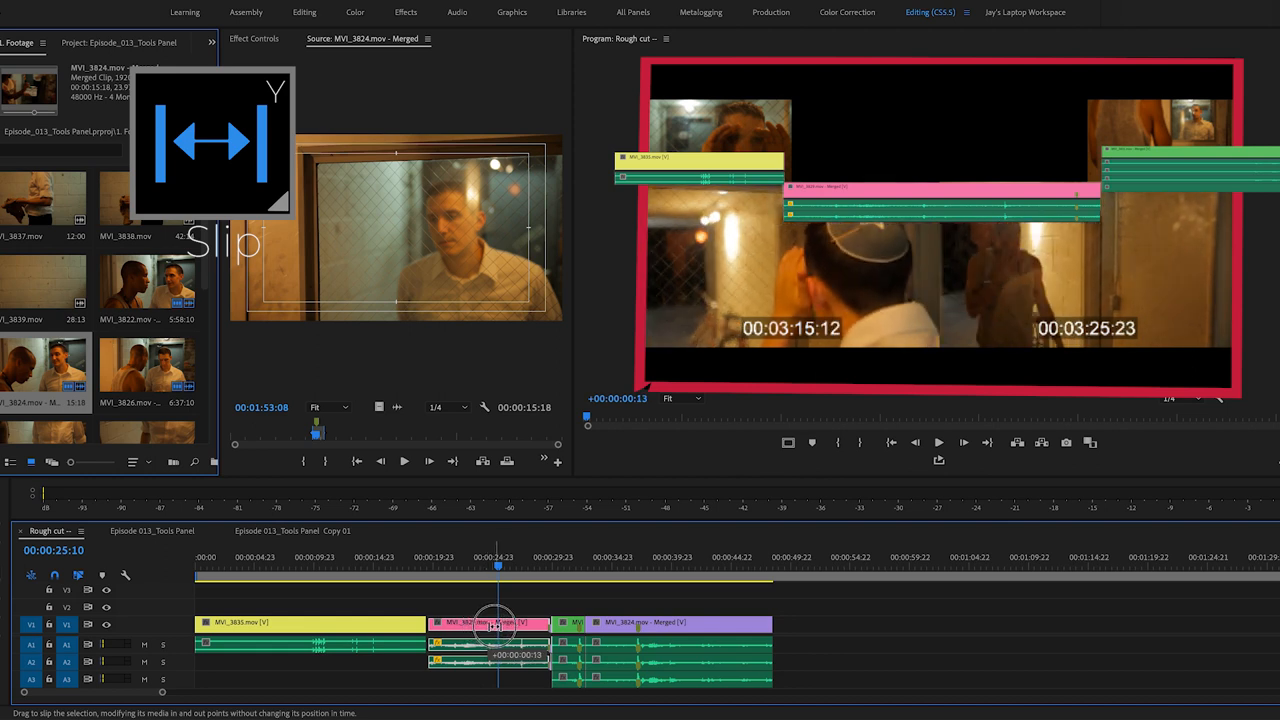
{"action": "left_click_drag", "start_coordinate": [496, 624], "coordinate": [500, 624]}
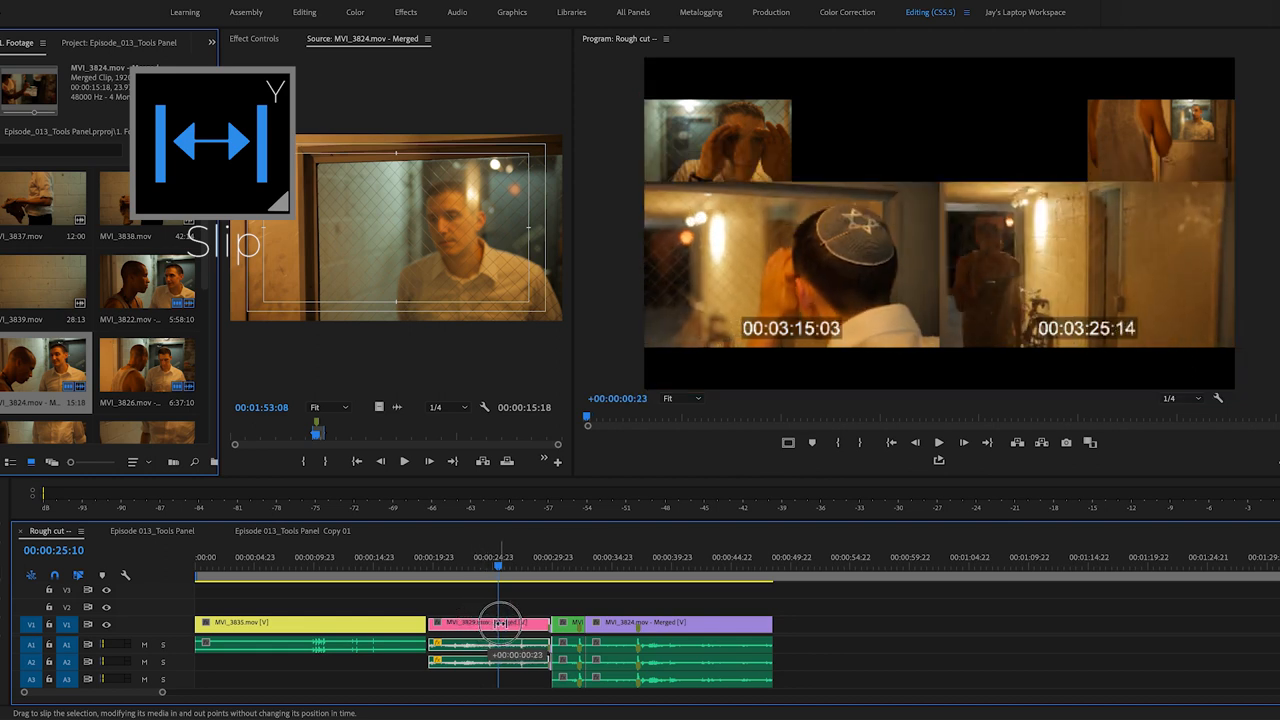
{"action": "left_click_drag", "start_coordinate": [500, 622], "coordinate": [490, 622]}
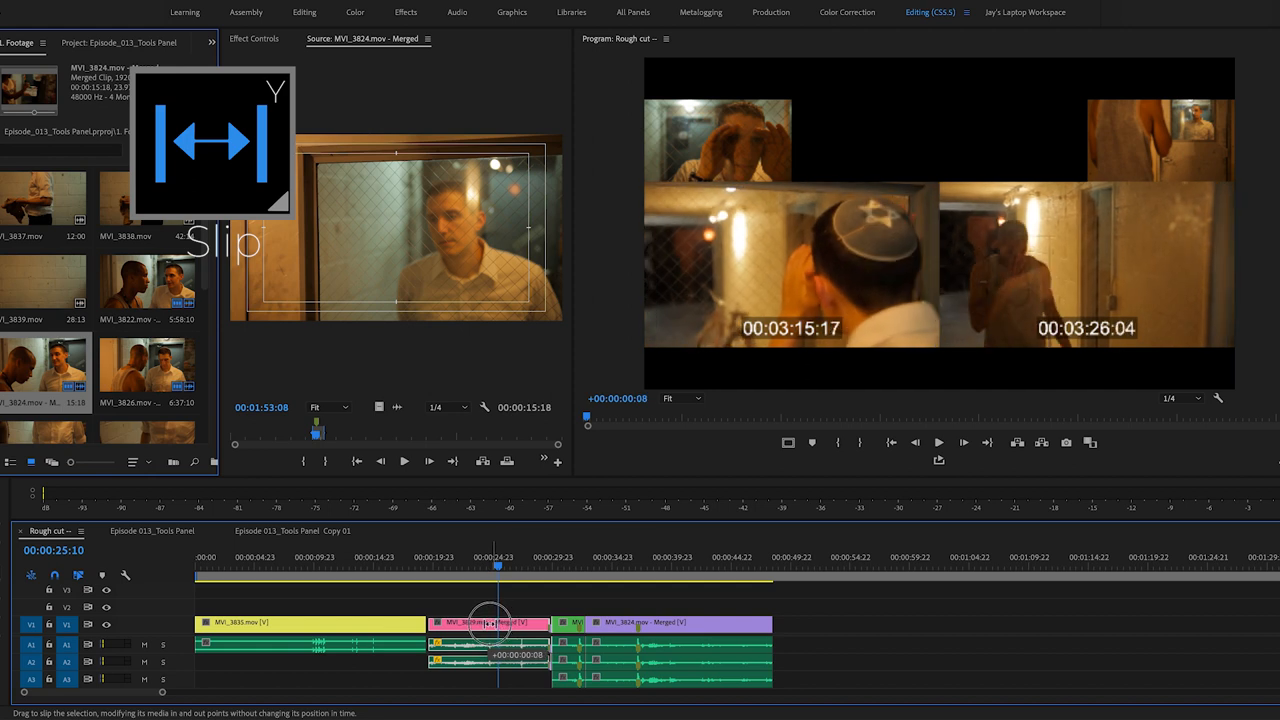
{"action": "left_click_drag", "start_coordinate": [490, 624], "coordinate": [484, 624]}
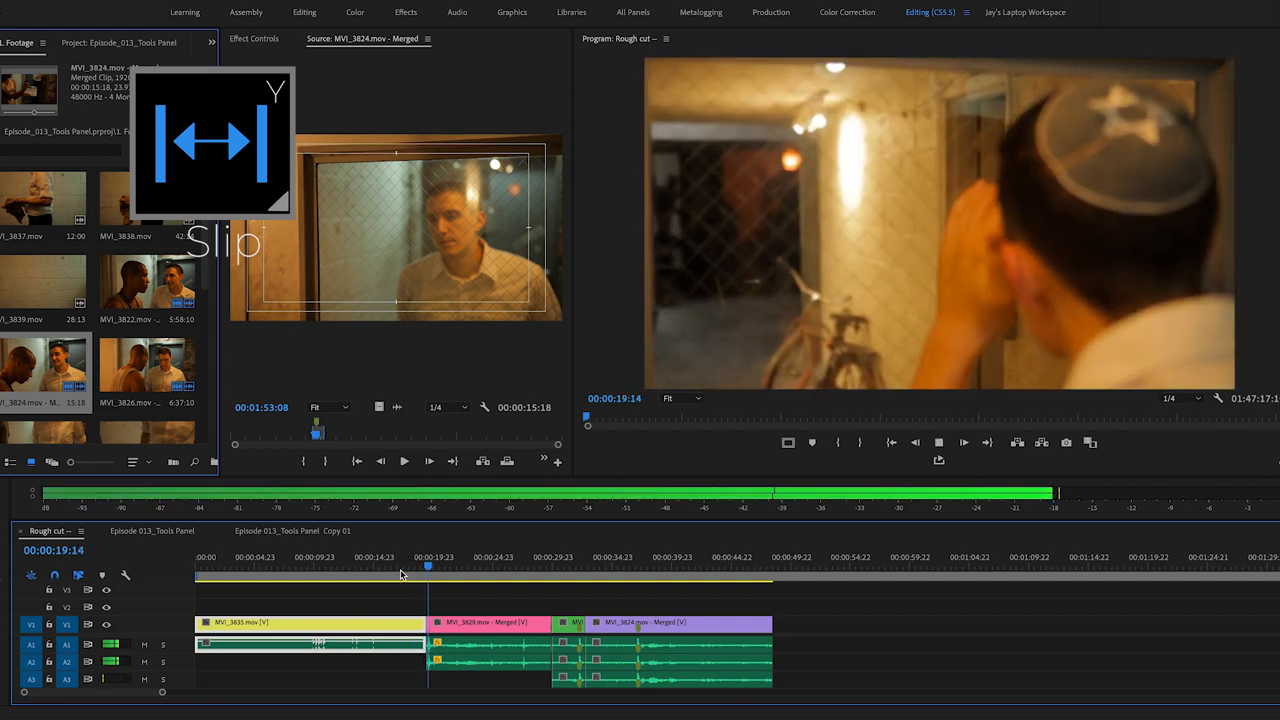
- Play the cut from before the pink clip, then slip its footage about twelve frames and refine the offset
{"action": "left_click", "coordinate": [404, 572]}
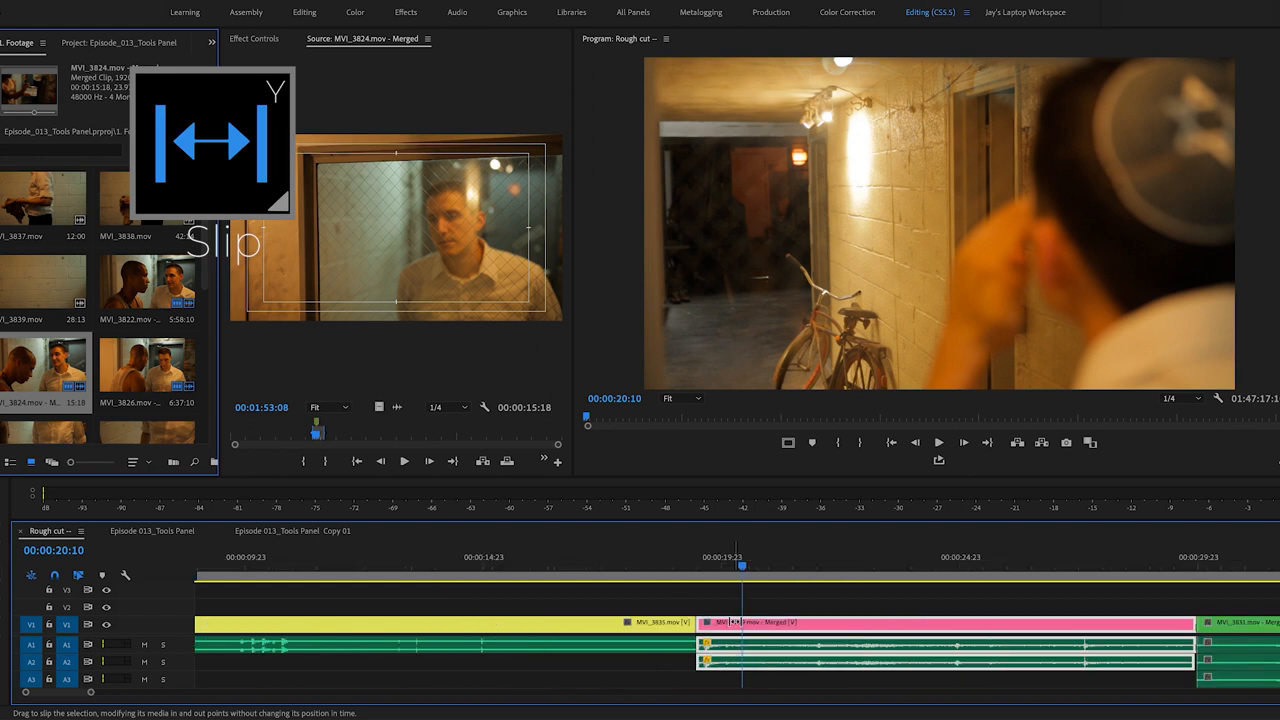
{"action": "left_click_drag", "start_coordinate": [736, 620], "coordinate": [744, 620]}
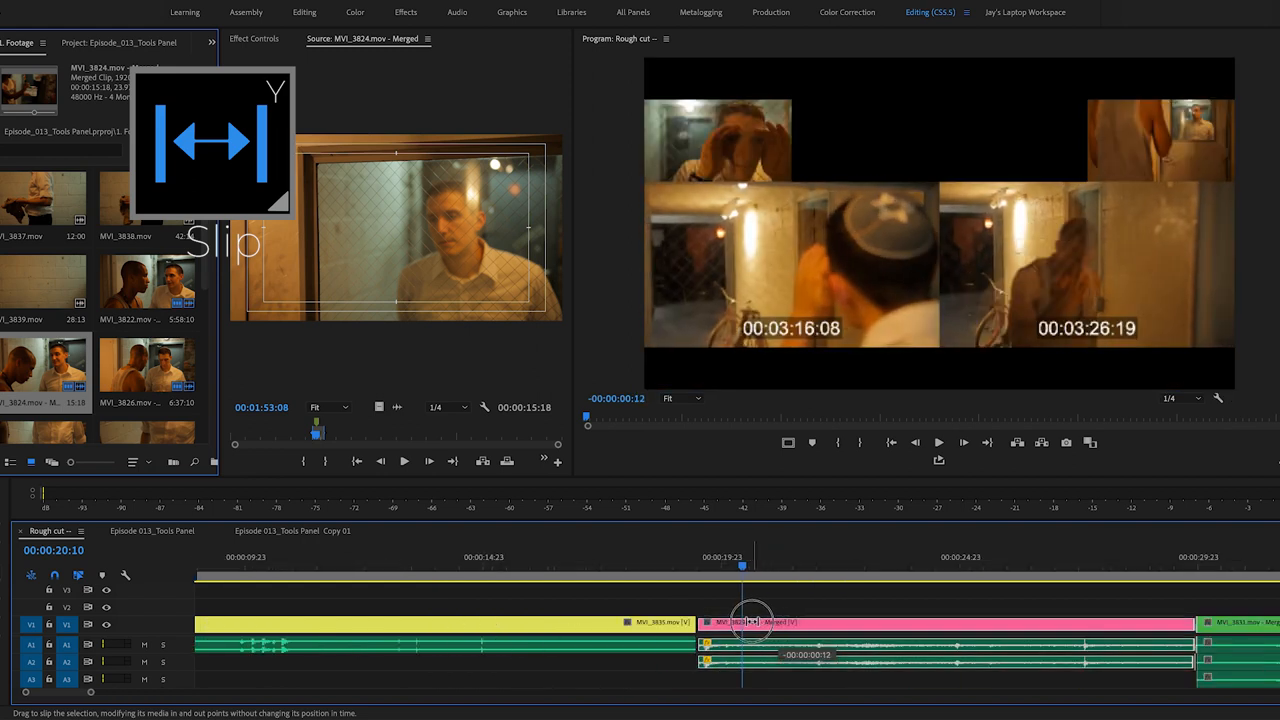
{"action": "left_click_drag", "start_coordinate": [750, 620], "coordinate": [780, 620]}
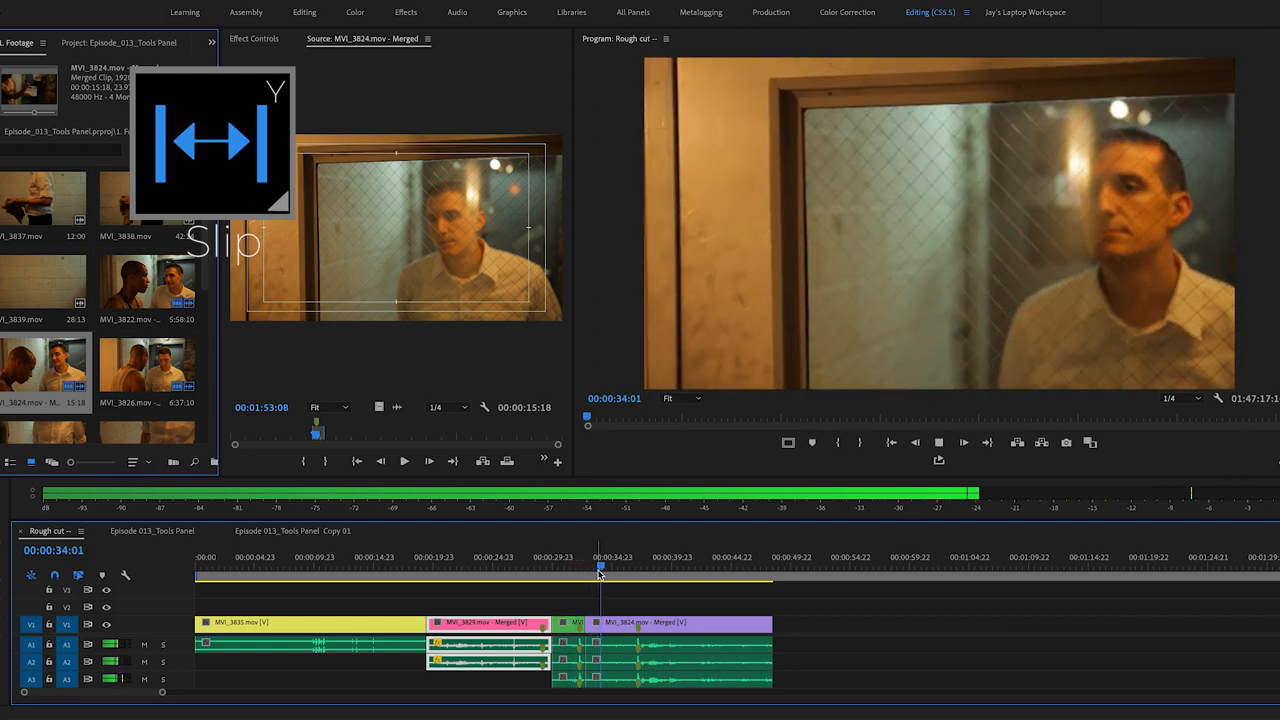
- Preview the later part of the rough cut and park the playhead on the purple clip
{"action": "left_click_drag", "start_coordinate": [600, 572], "coordinate": [580, 572]}
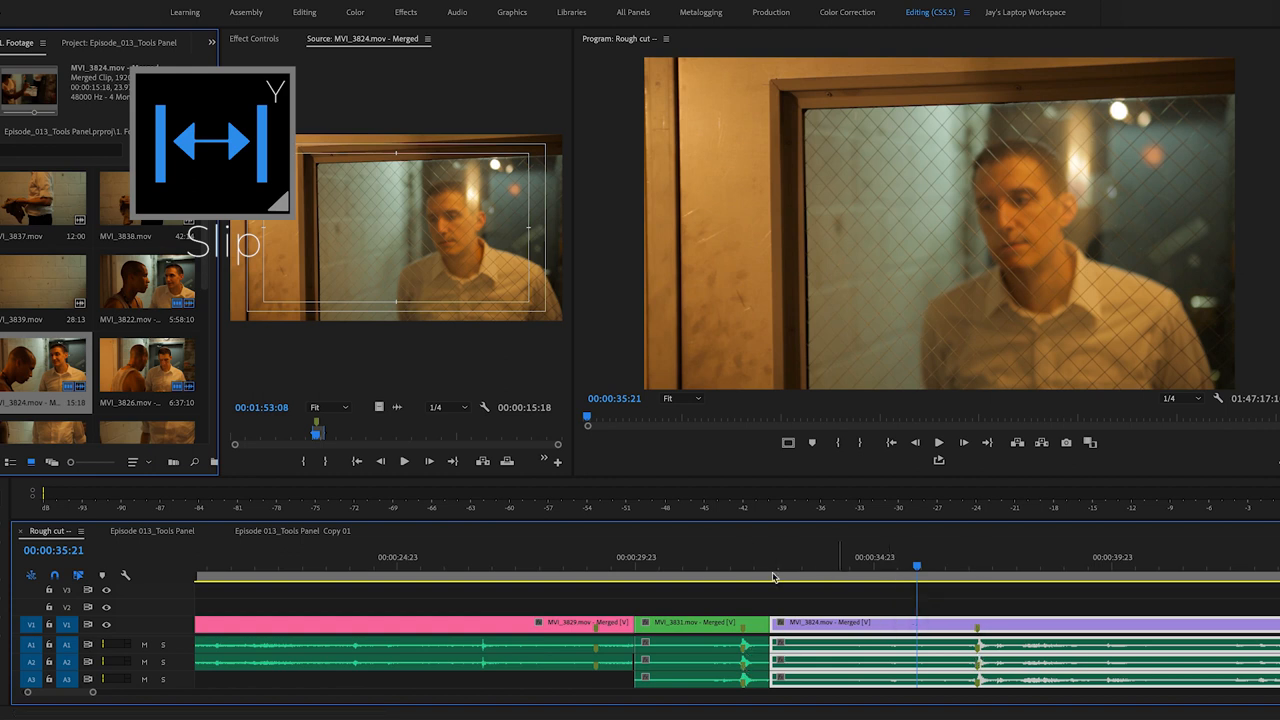
{"action": "left_click", "coordinate": [844, 570]}
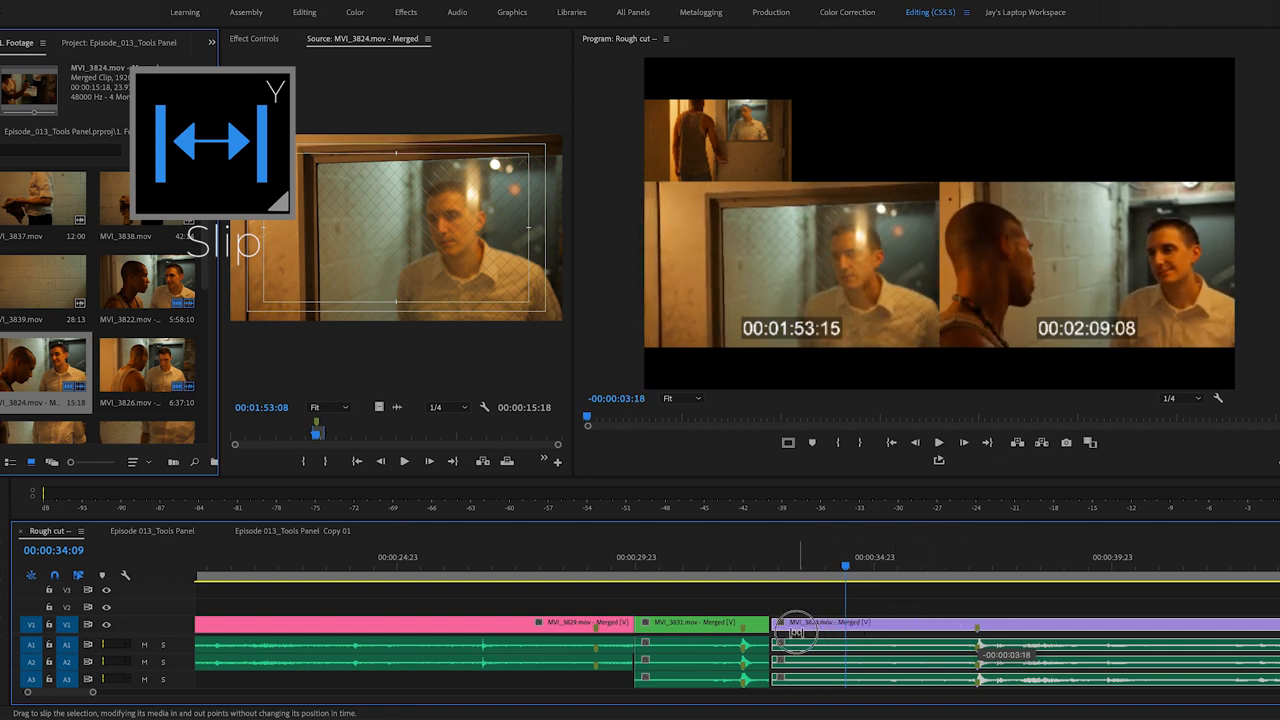
- Slip the purple clip's footage about five seconds earlier with the Slip tool (Y), keeping its position
{"action": "left_click_drag", "start_coordinate": [796, 632], "coordinate": [730, 632]}
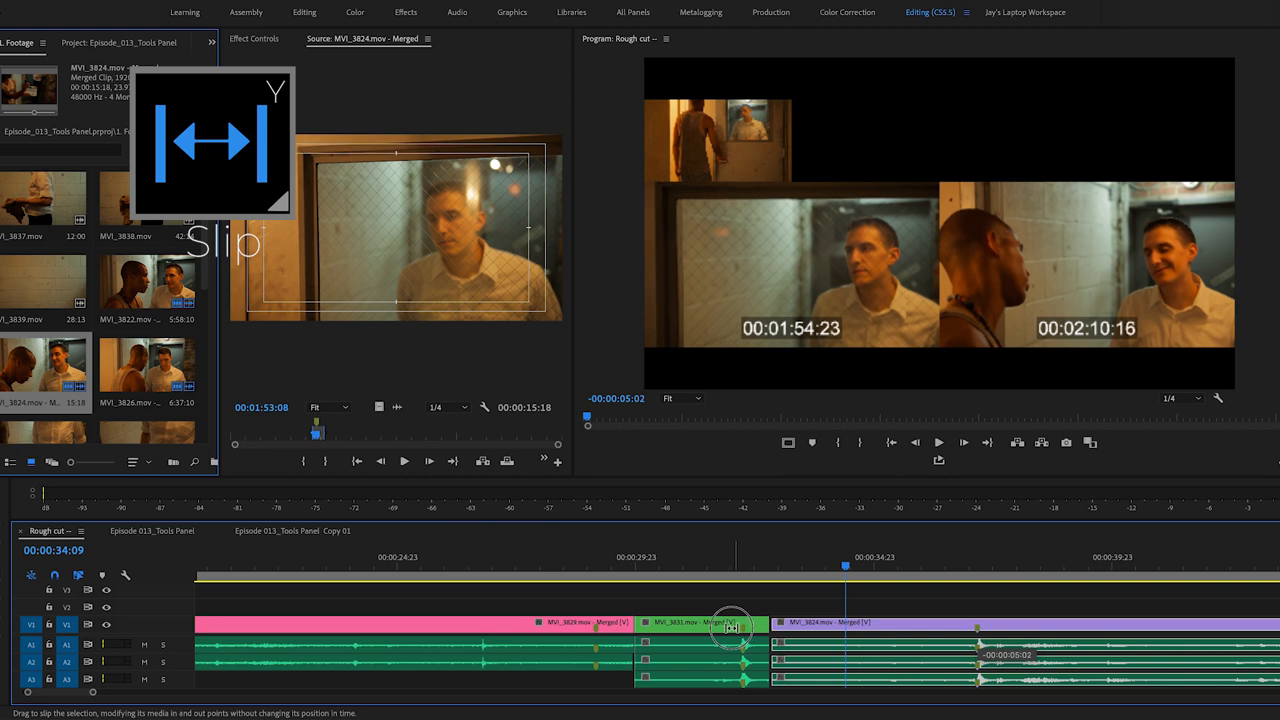
{"action": "left_click_drag", "start_coordinate": [730, 628], "coordinate": [668, 632]}
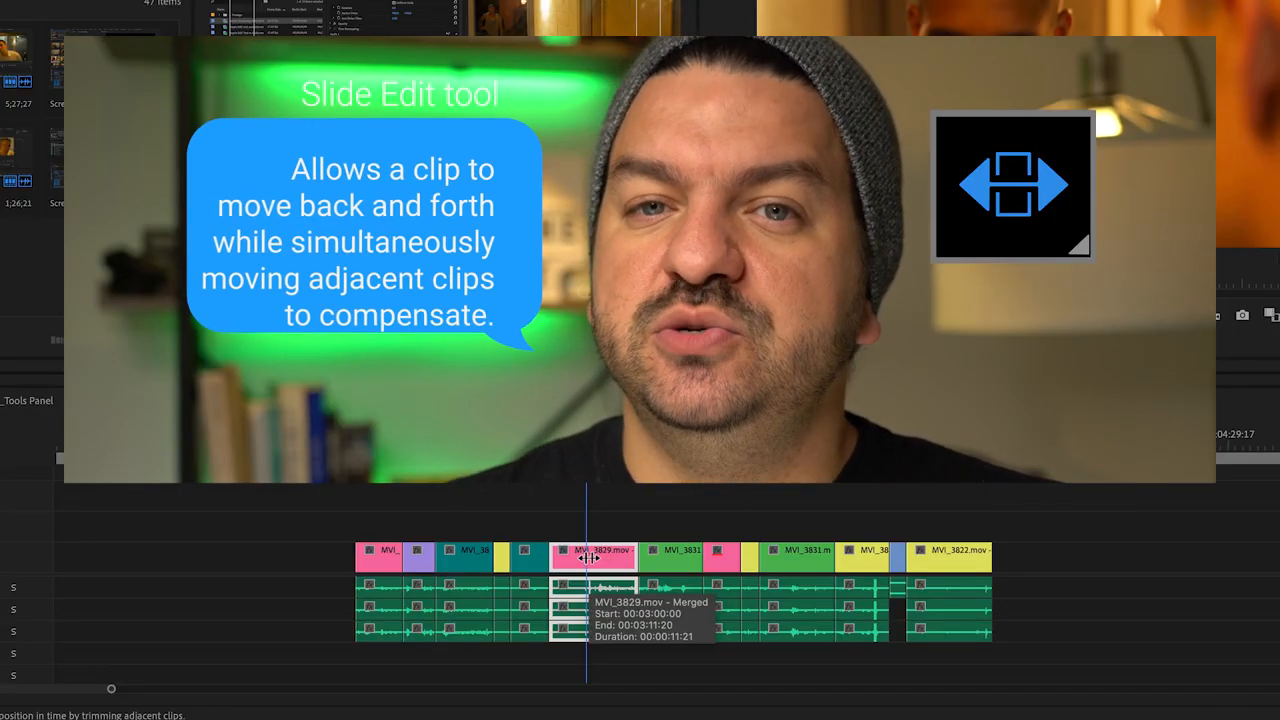
- Slide the clip later between its neighbours with the Slide tool (U) so they compensate
{"action": "left_click_drag", "start_coordinate": [588, 556], "coordinate": [600, 556]}
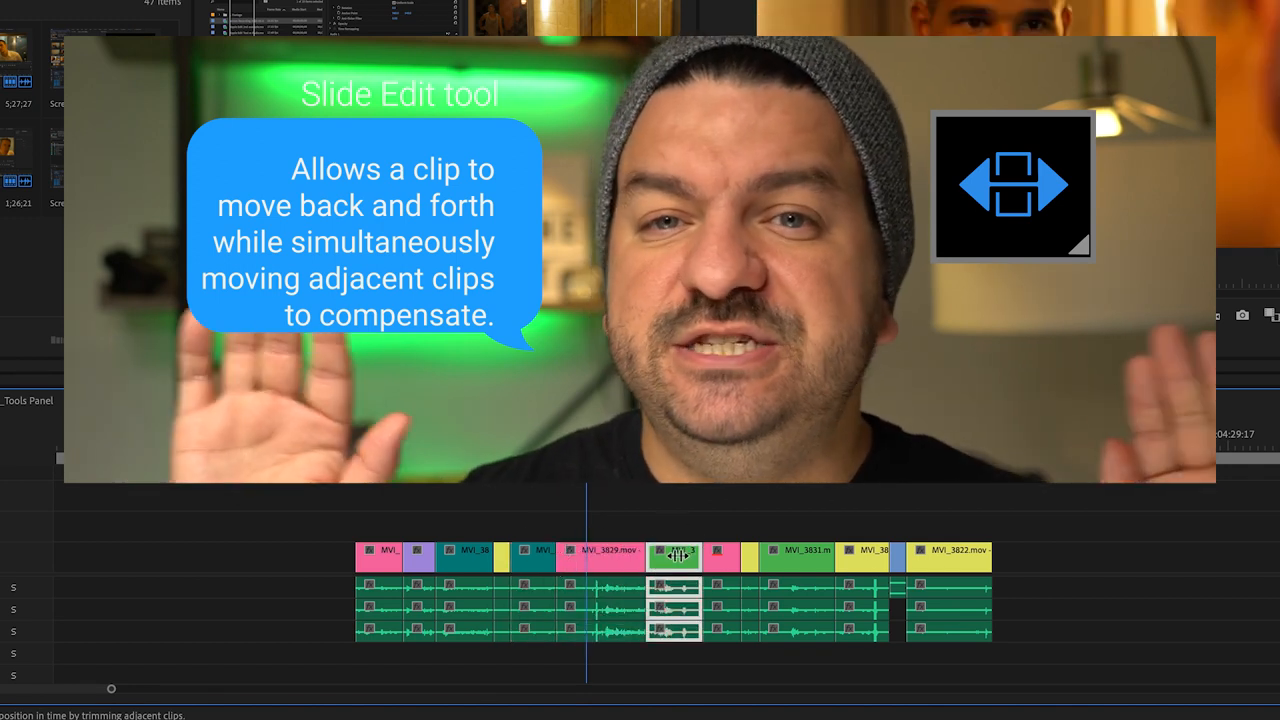
{"action": "left_click_drag", "start_coordinate": [672, 556], "coordinate": [604, 556]}
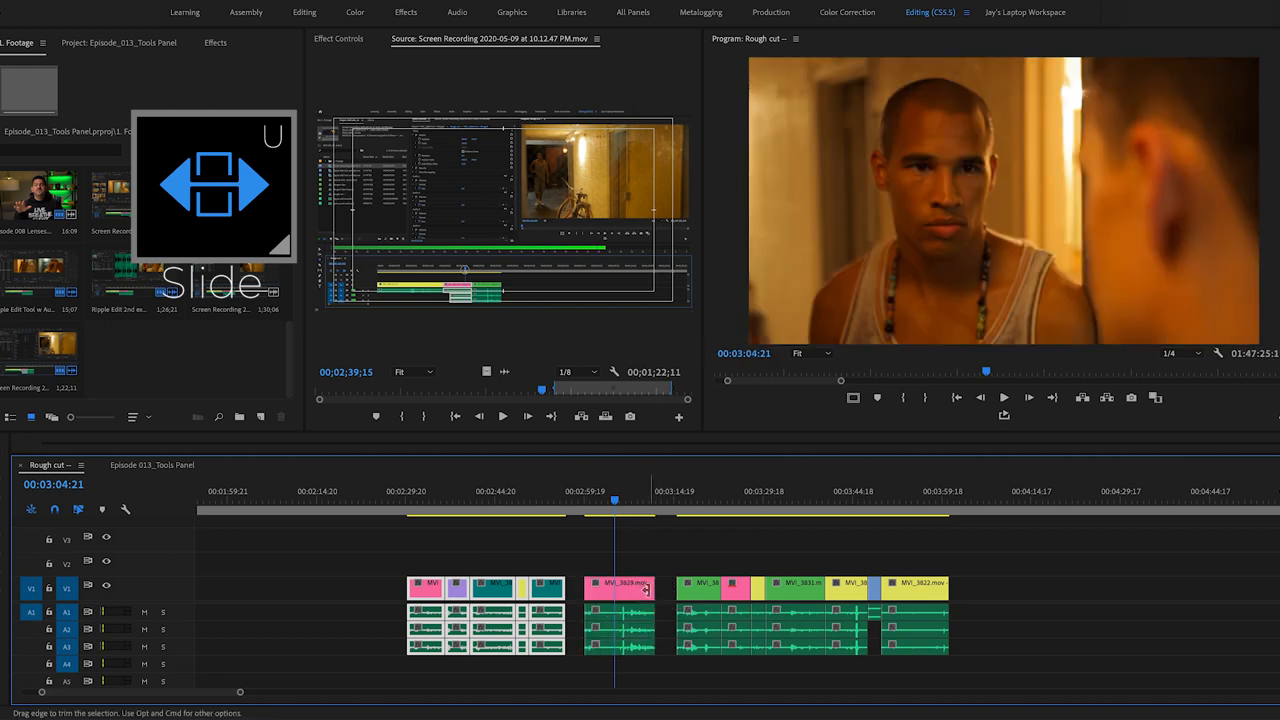
{"action": "mouse_move", "coordinate": [668, 596]}
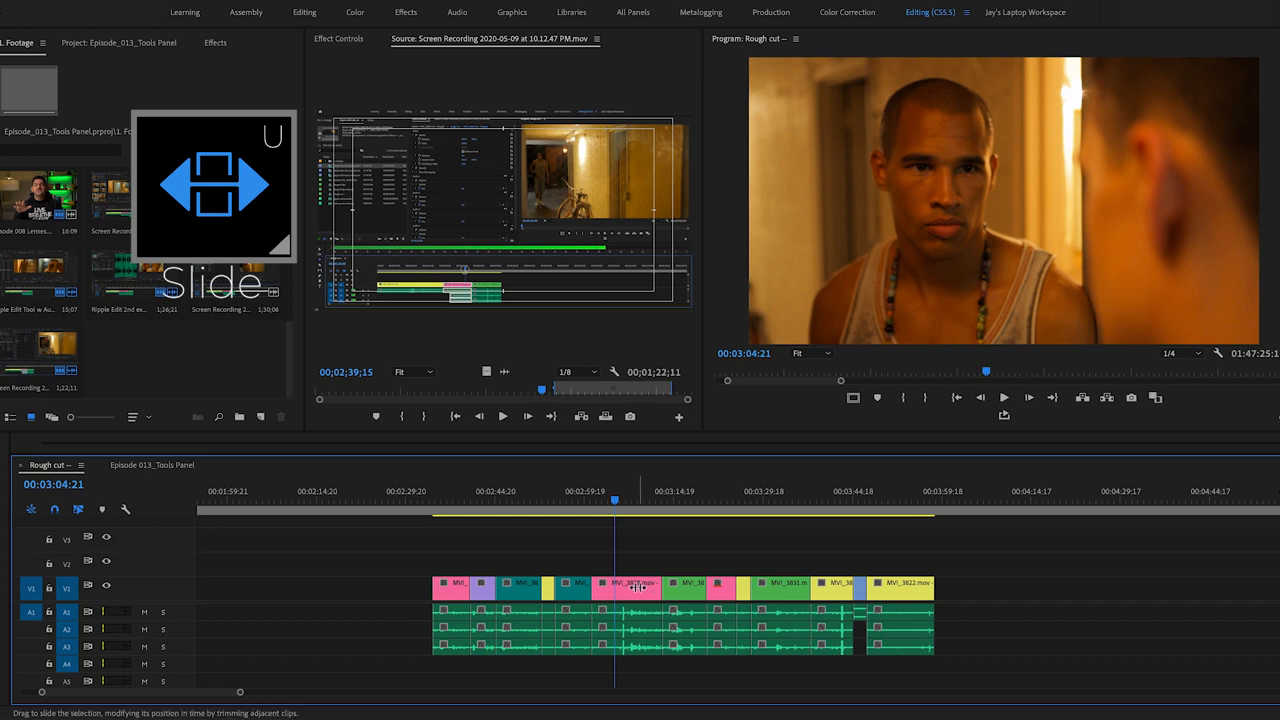
- Slide the pink middle clip to a new spot while its neighbouring clips adjust around it
{"action": "left_click_drag", "start_coordinate": [636, 588], "coordinate": [630, 588]}
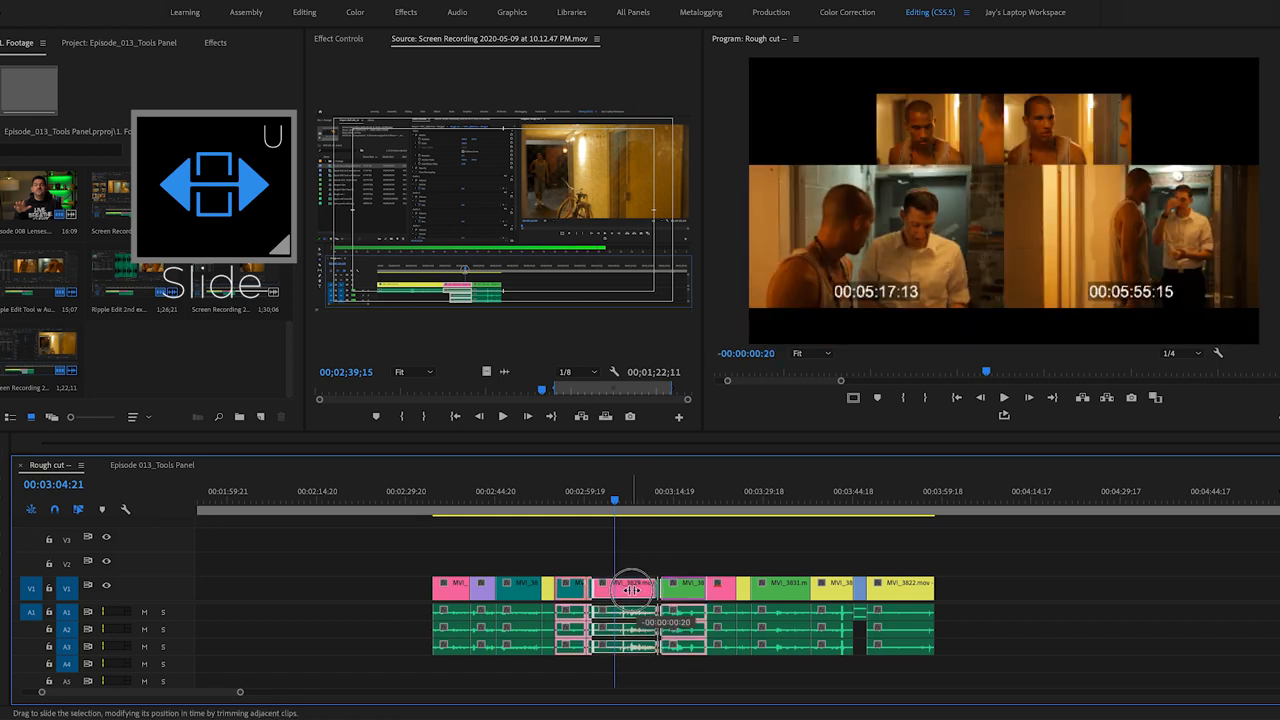
{"action": "left_click_drag", "start_coordinate": [632, 590], "coordinate": [616, 590]}
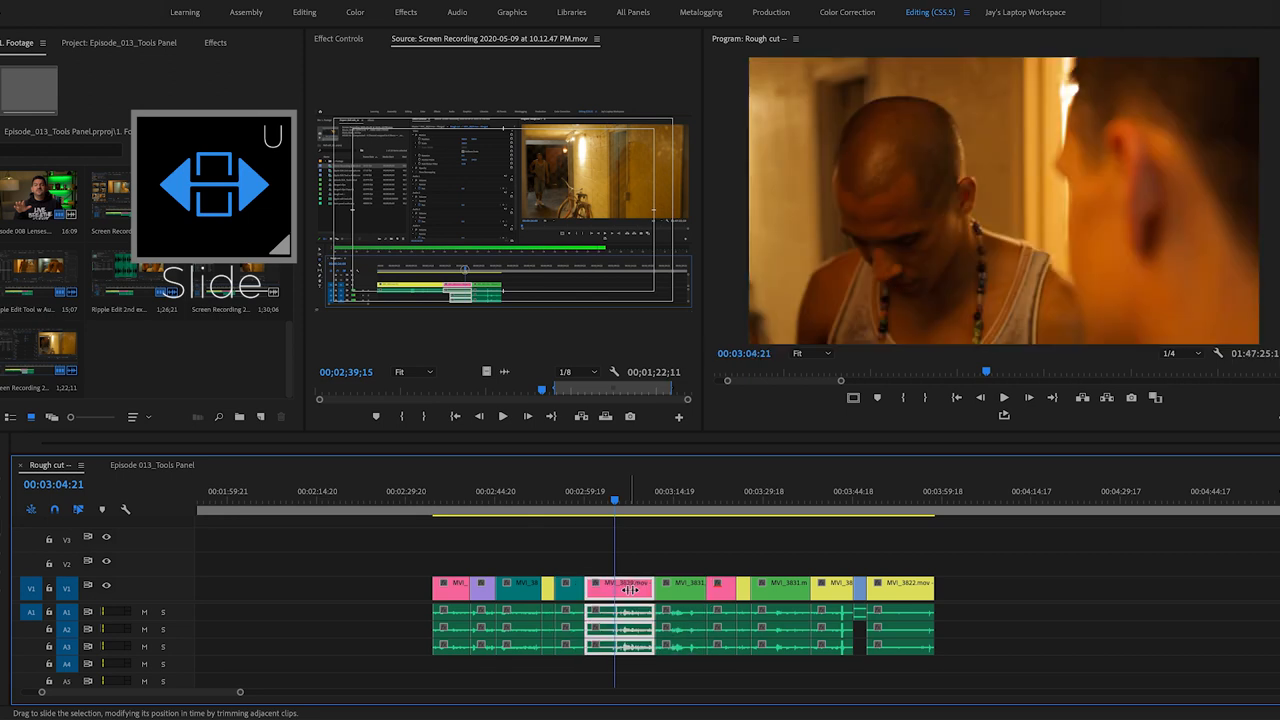